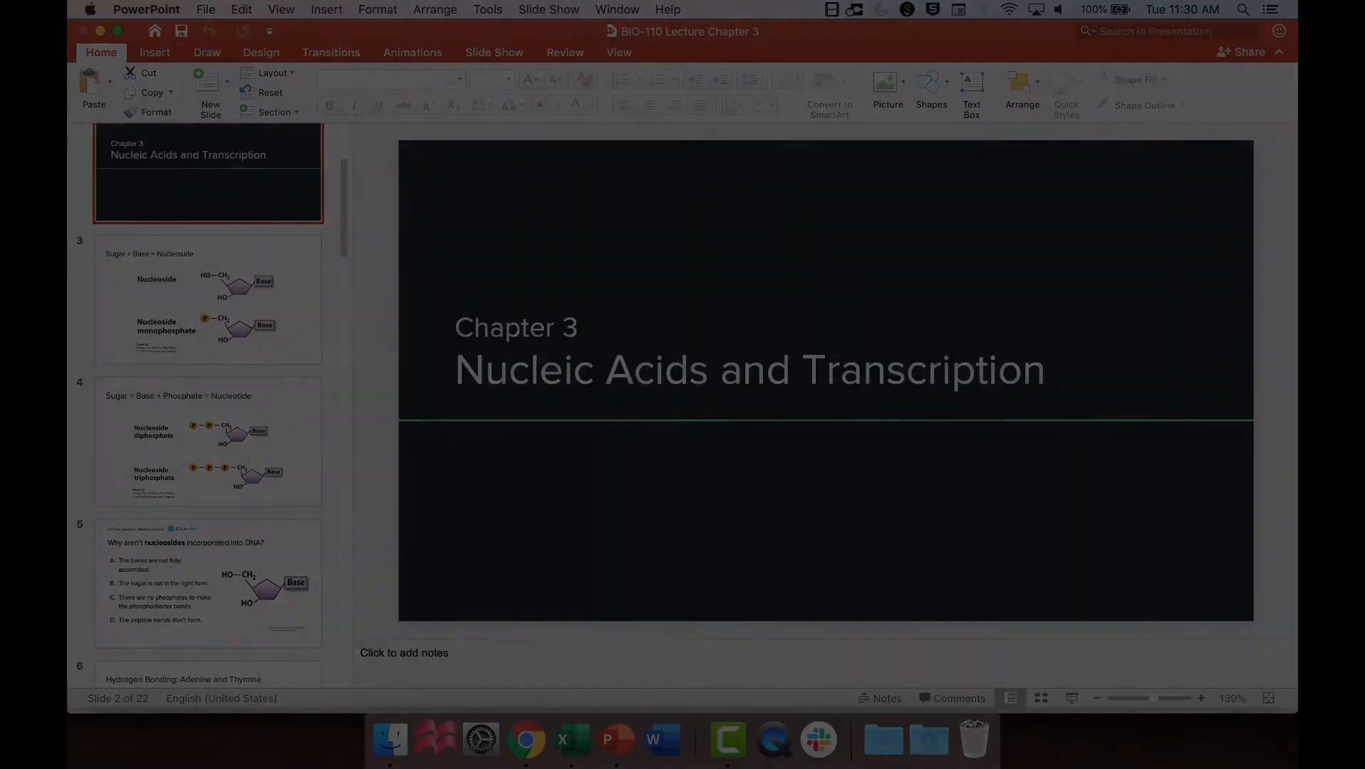
# - Type 'Why aren't nucleosides incorporated into DNA?' on slide 5 with four answer choices A–D
pyautogui.write("Why aren't nucle")
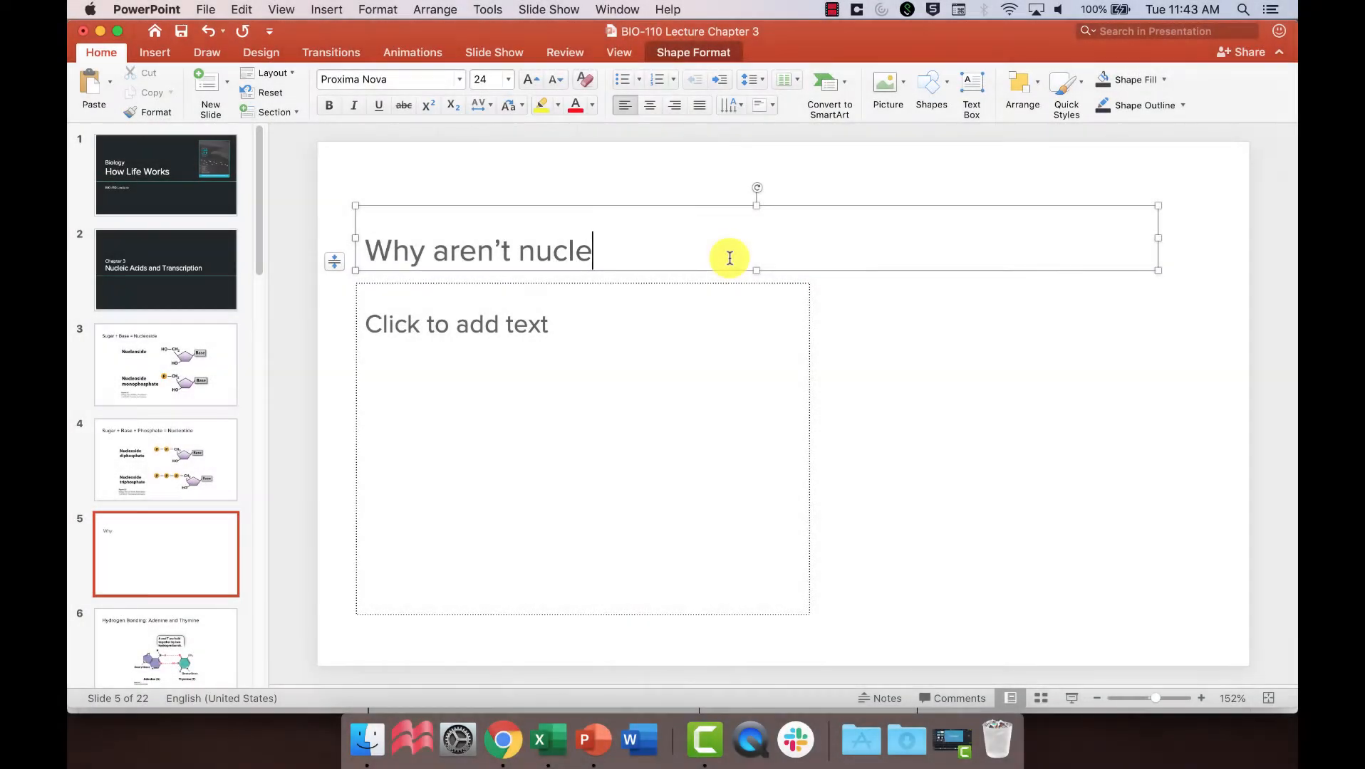
pyautogui.write('osides incorporated into DNA?')
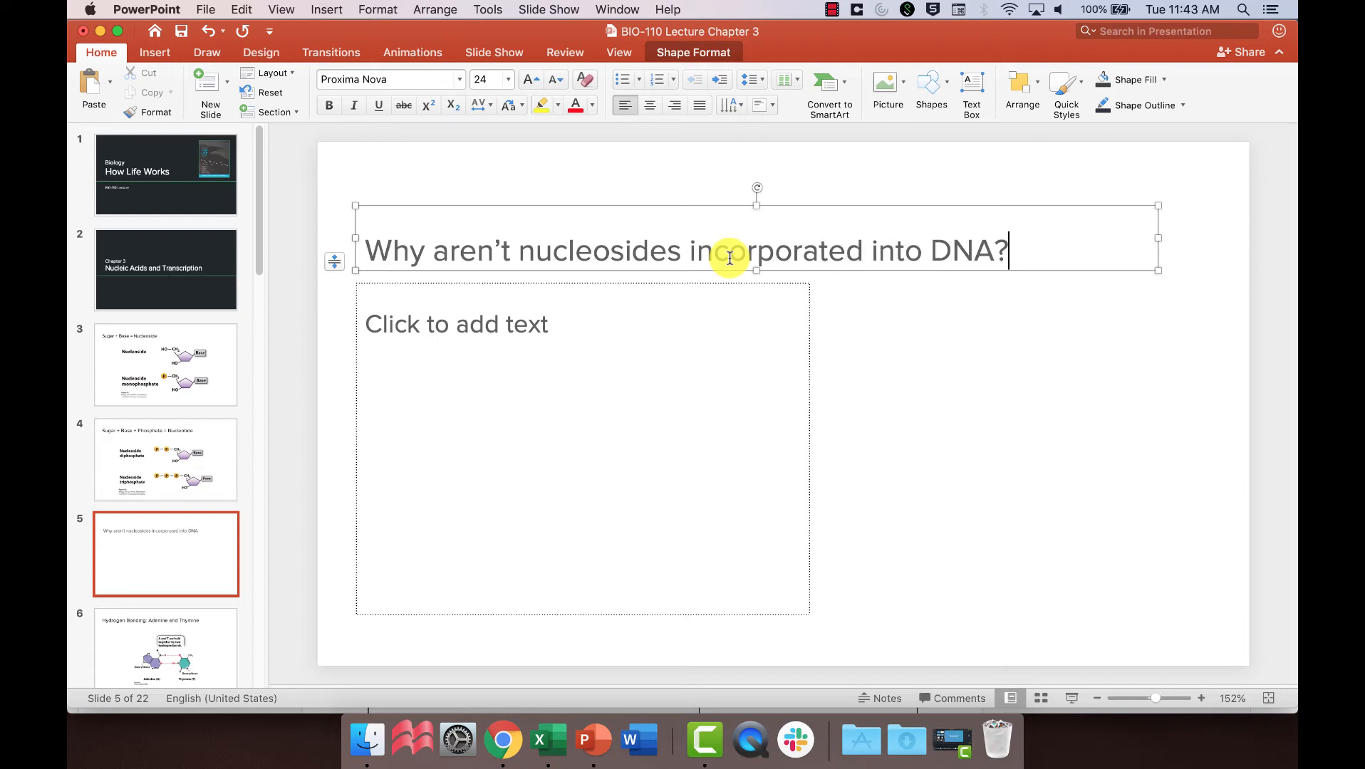
pyautogui.write('A. The bases are not fully assembled.')
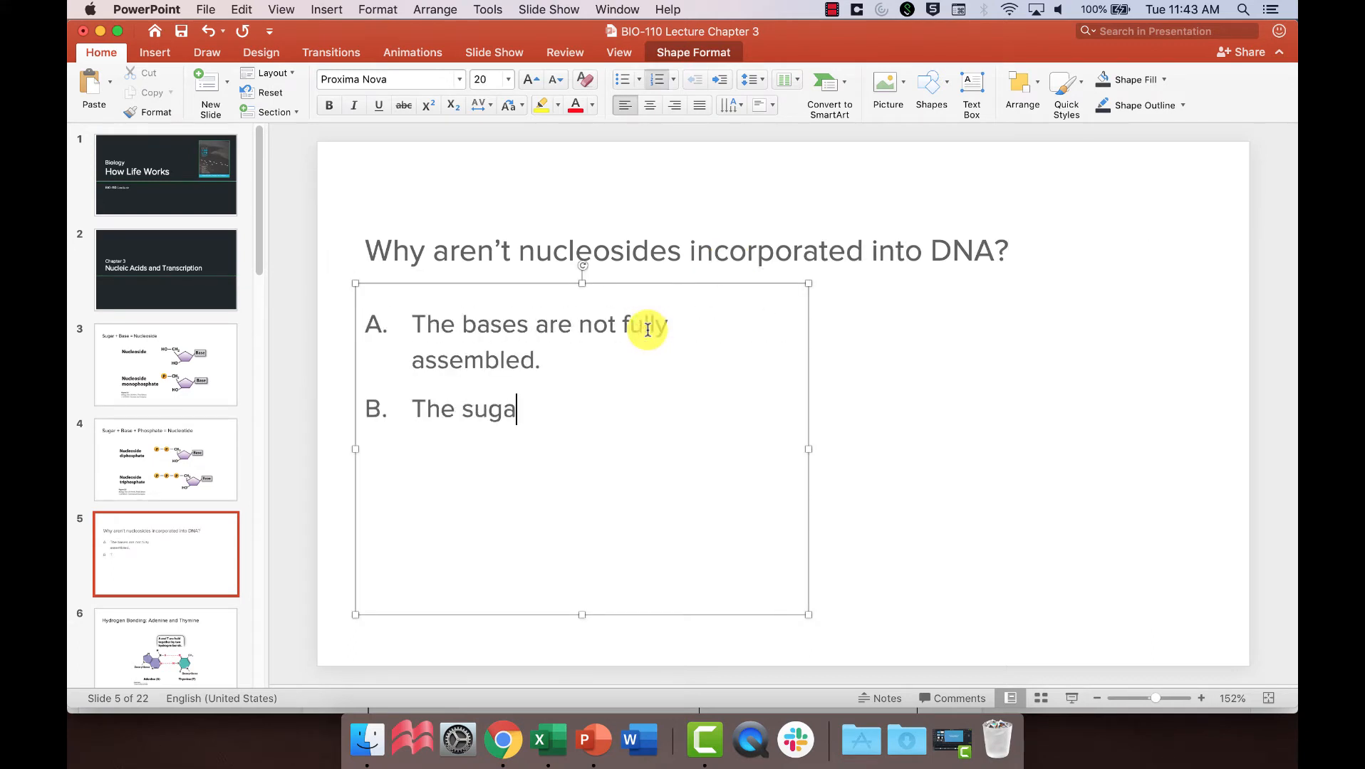
pyautogui.write('r is not in the right form.')
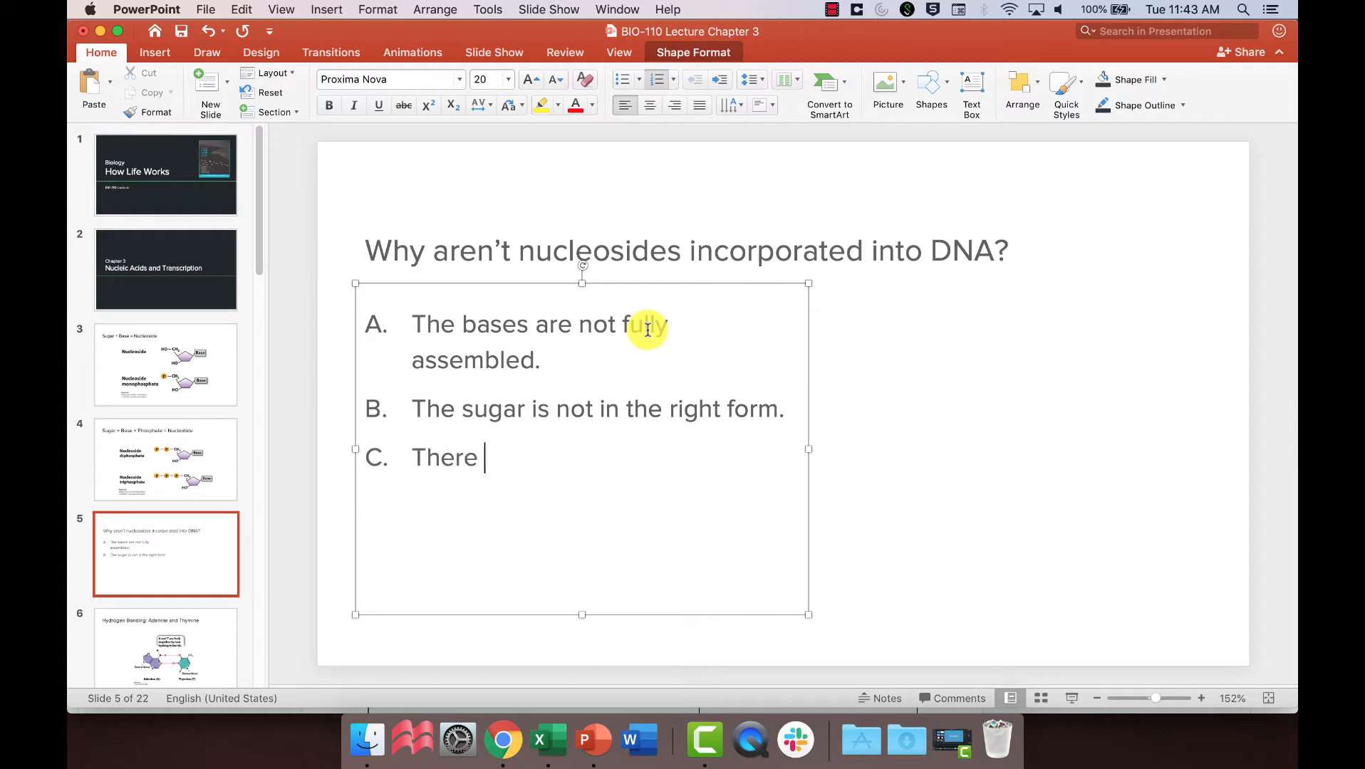
pyautogui.write('are no phosphates to make the phosphodiester bonds.')
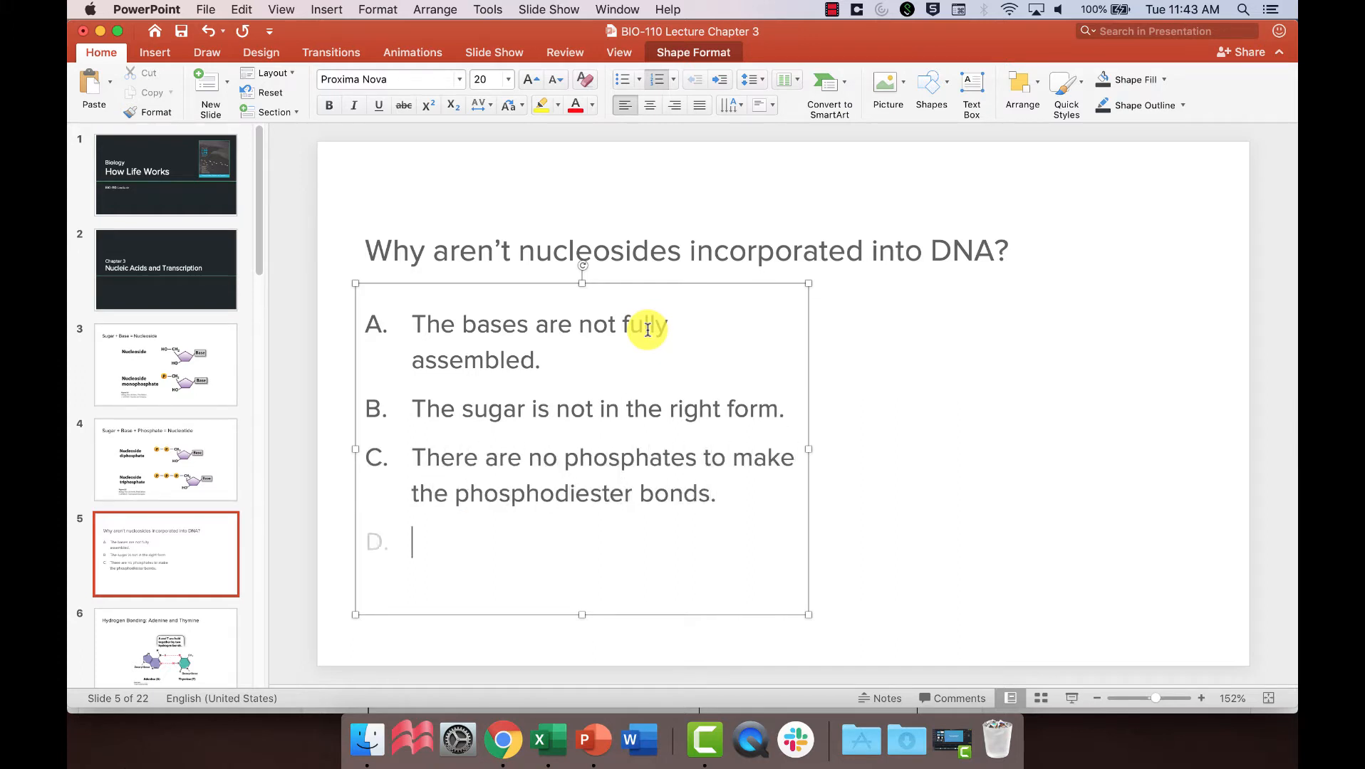
pyautogui.write("The peptide bonds don't form.")
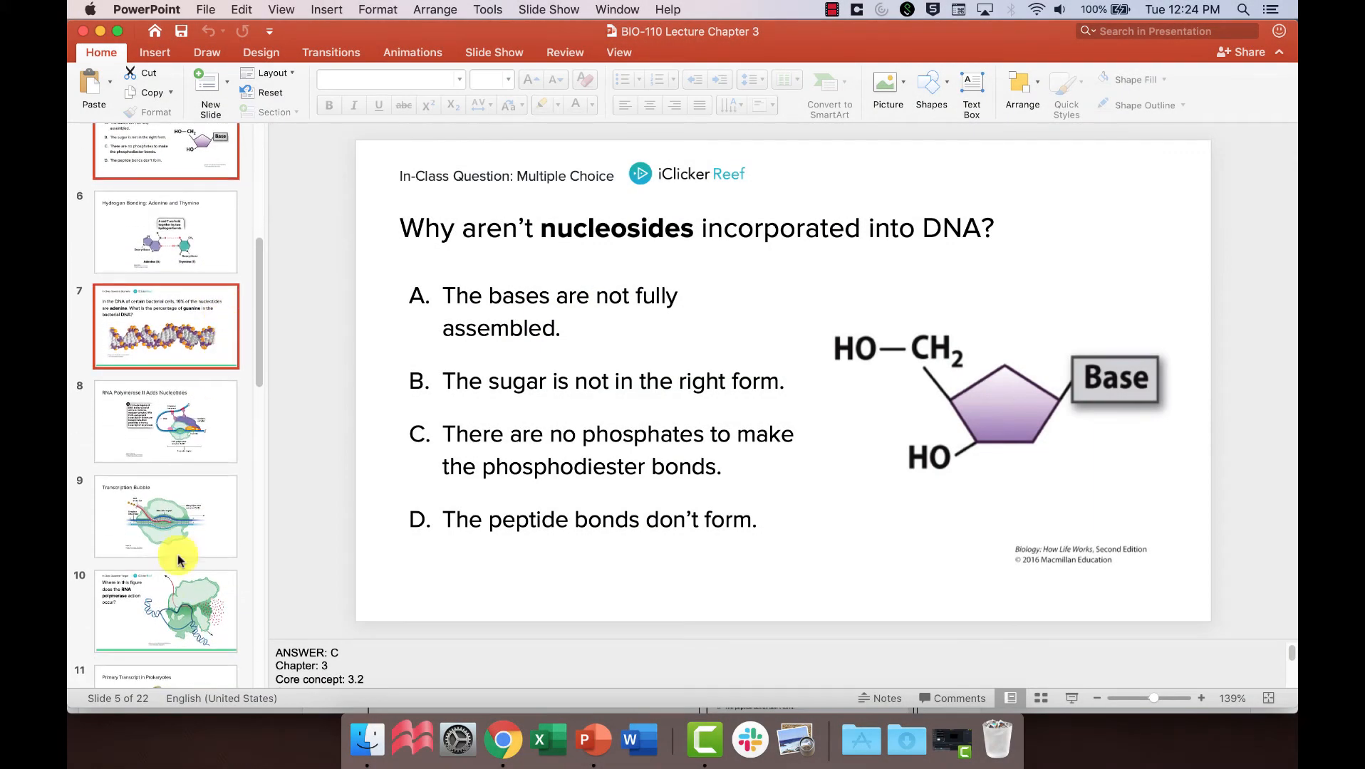
# - Right-click the slide thumbnails to copy the question slides into a separate presentation
pyautogui.rightClick(178, 557)
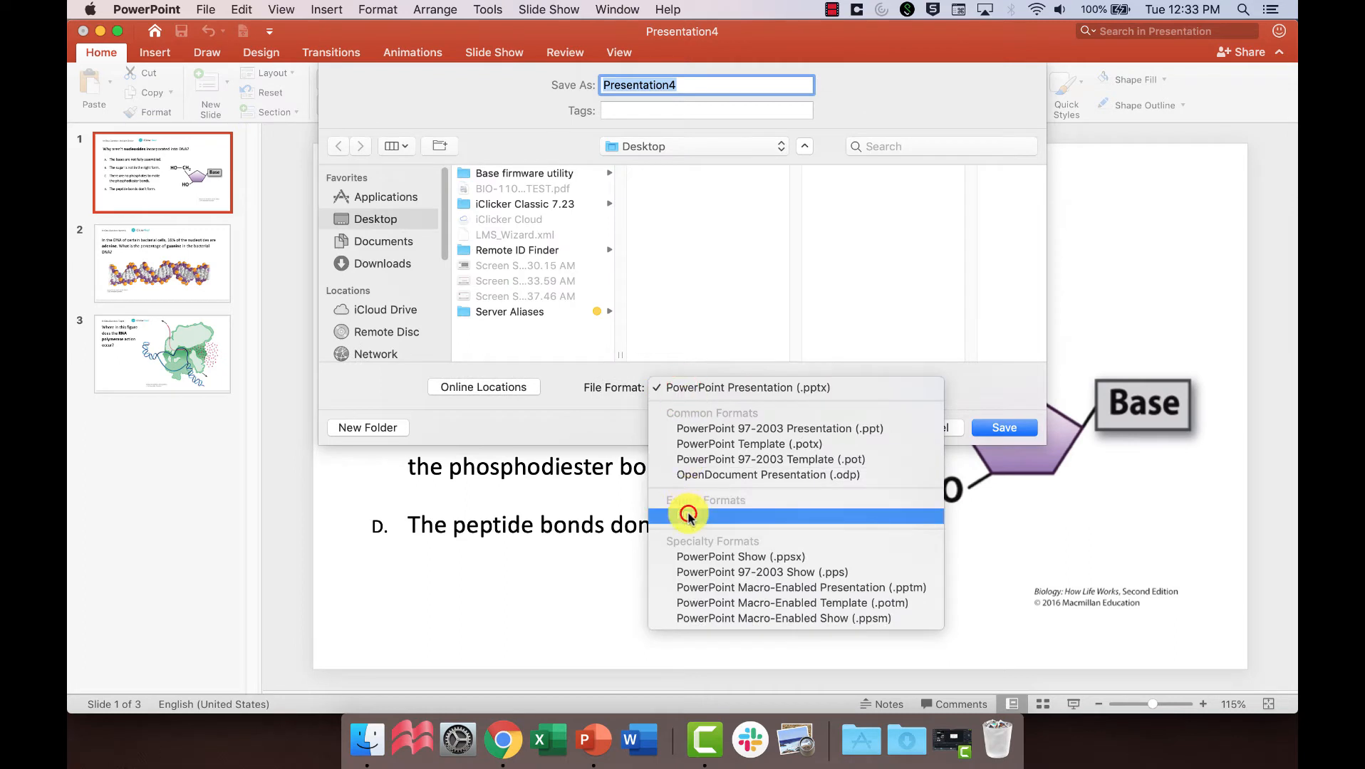
# - Save the slides in PDF format, then begin a new assignment from BIO-110's Assignments page
pyautogui.click(687, 515)
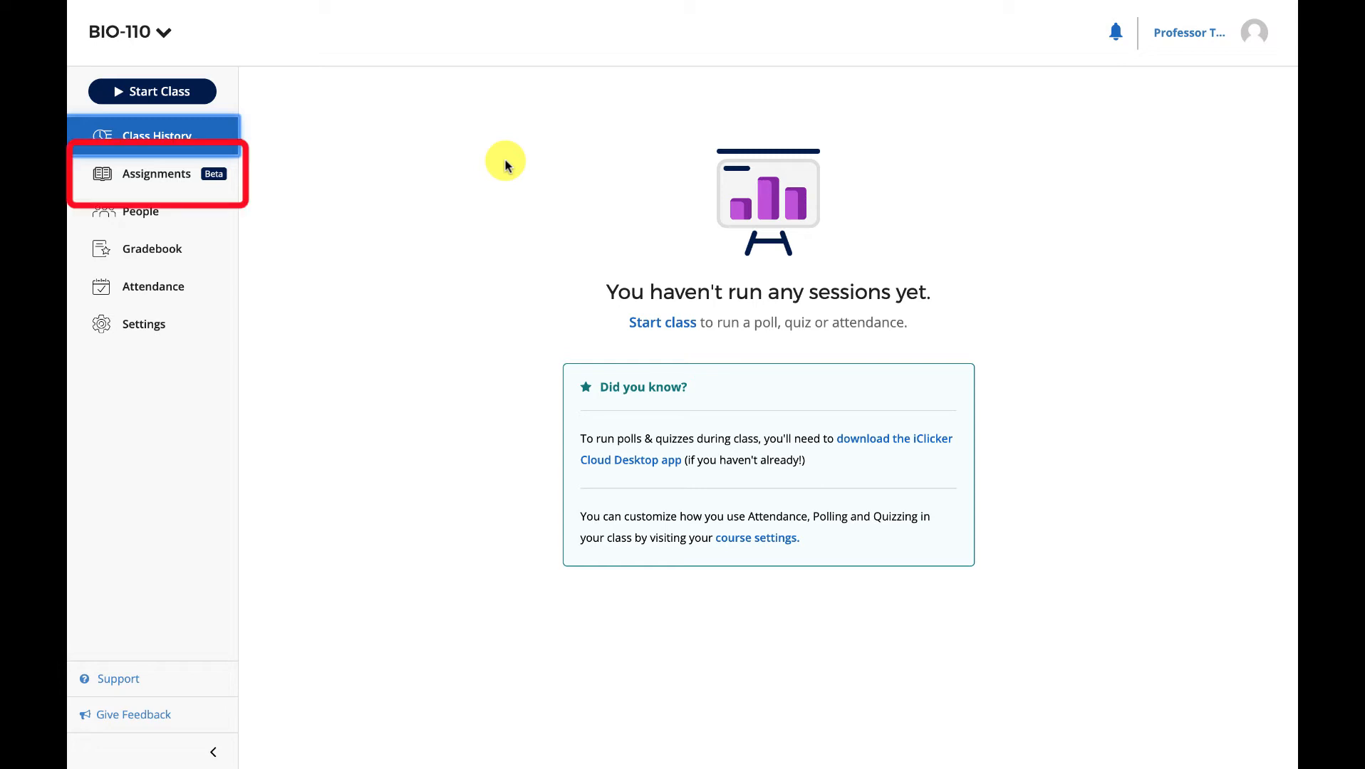
pyautogui.click(156, 173)
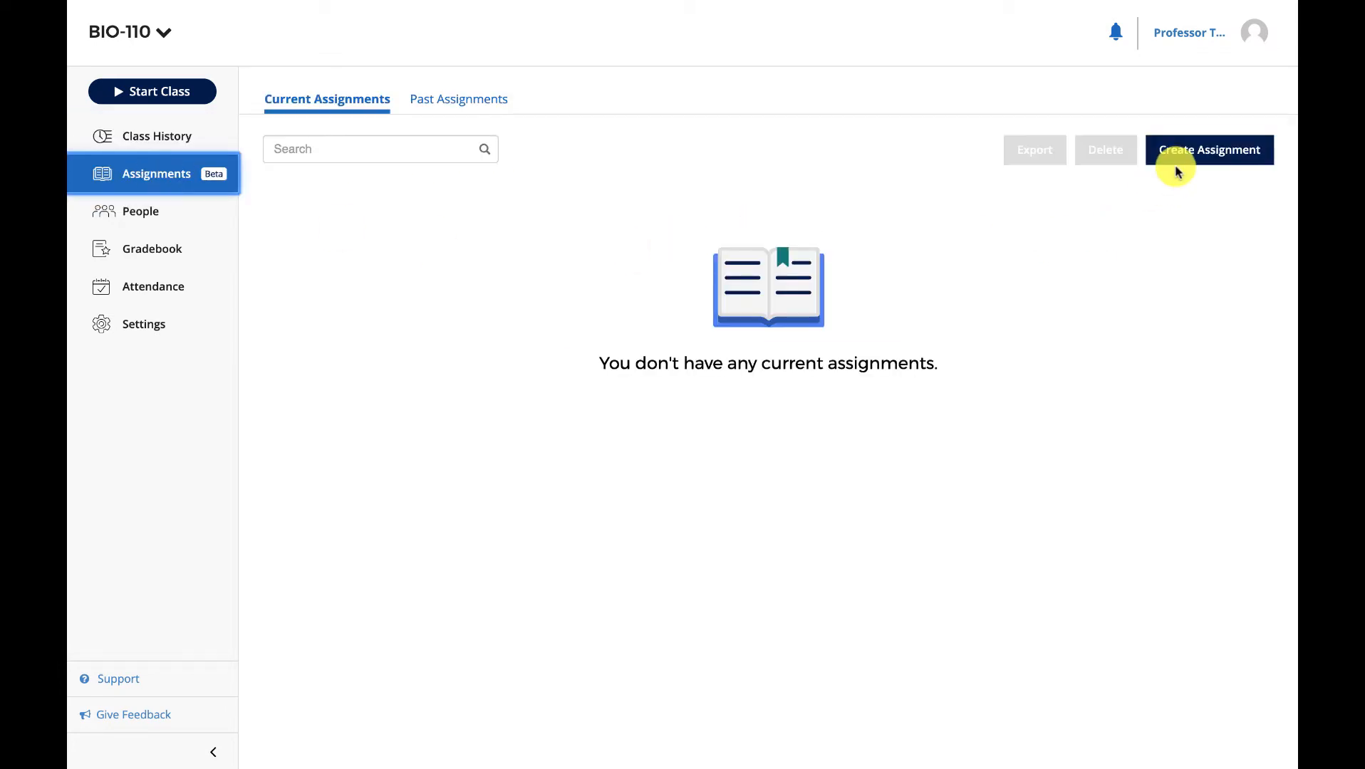
pyautogui.click(1209, 150)
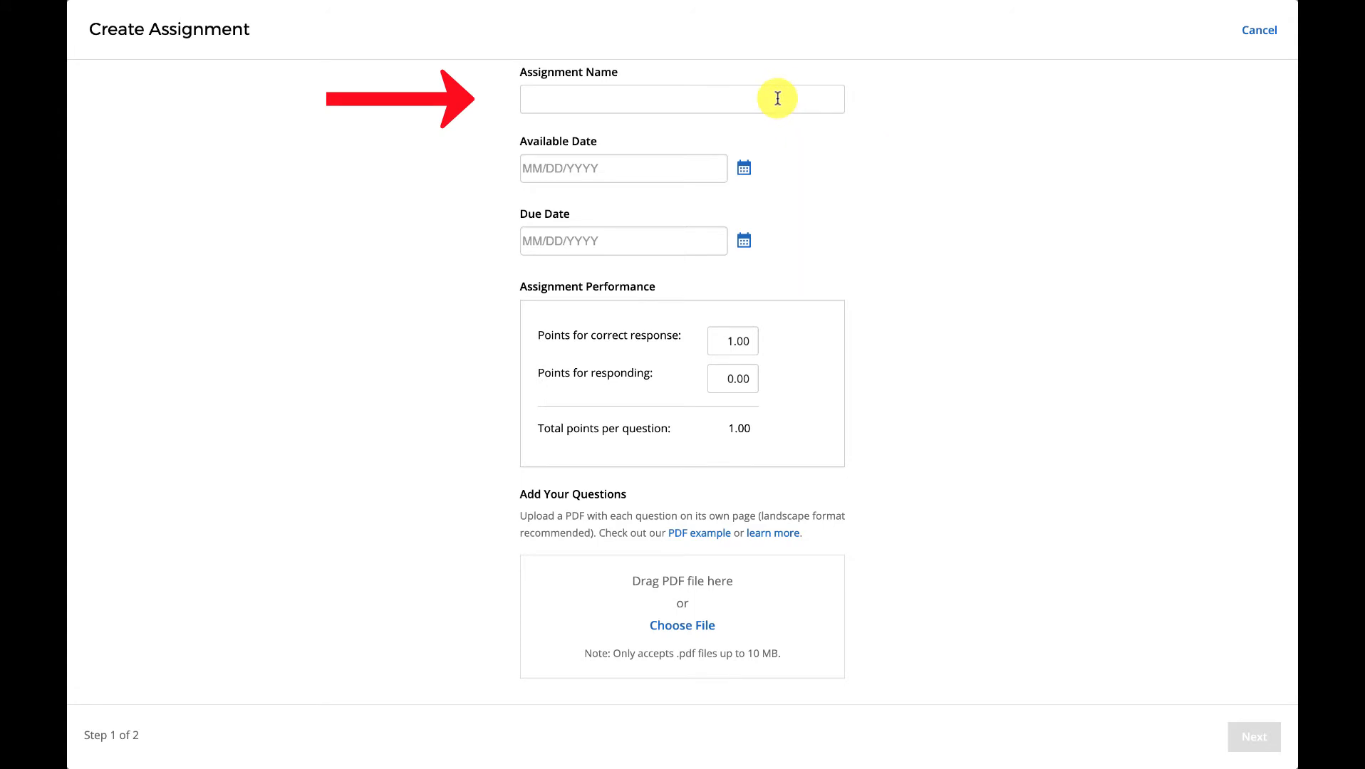
# - Name the assignment 'Chapter 3', available July 14, 2020 and due July 31, 2020
pyautogui.write('Chapter 3')
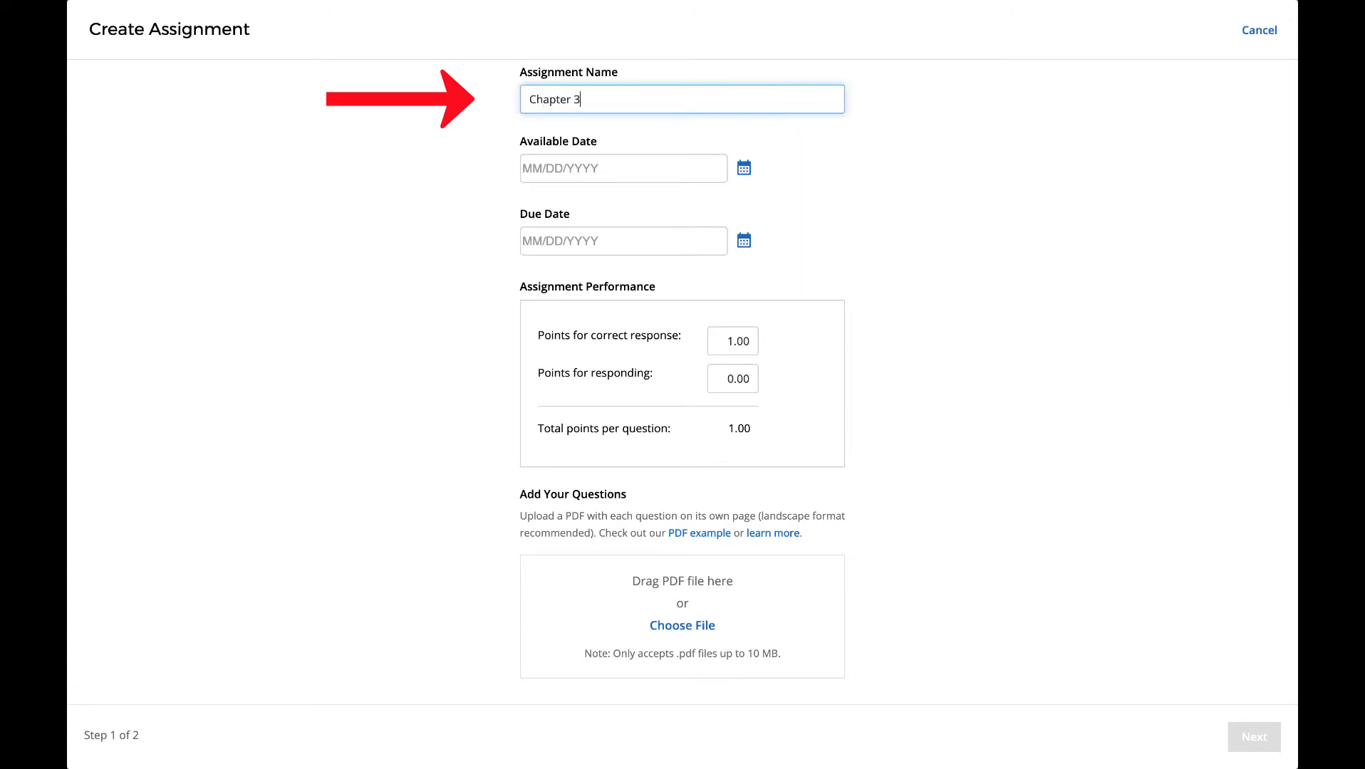
pyautogui.click(622, 168)
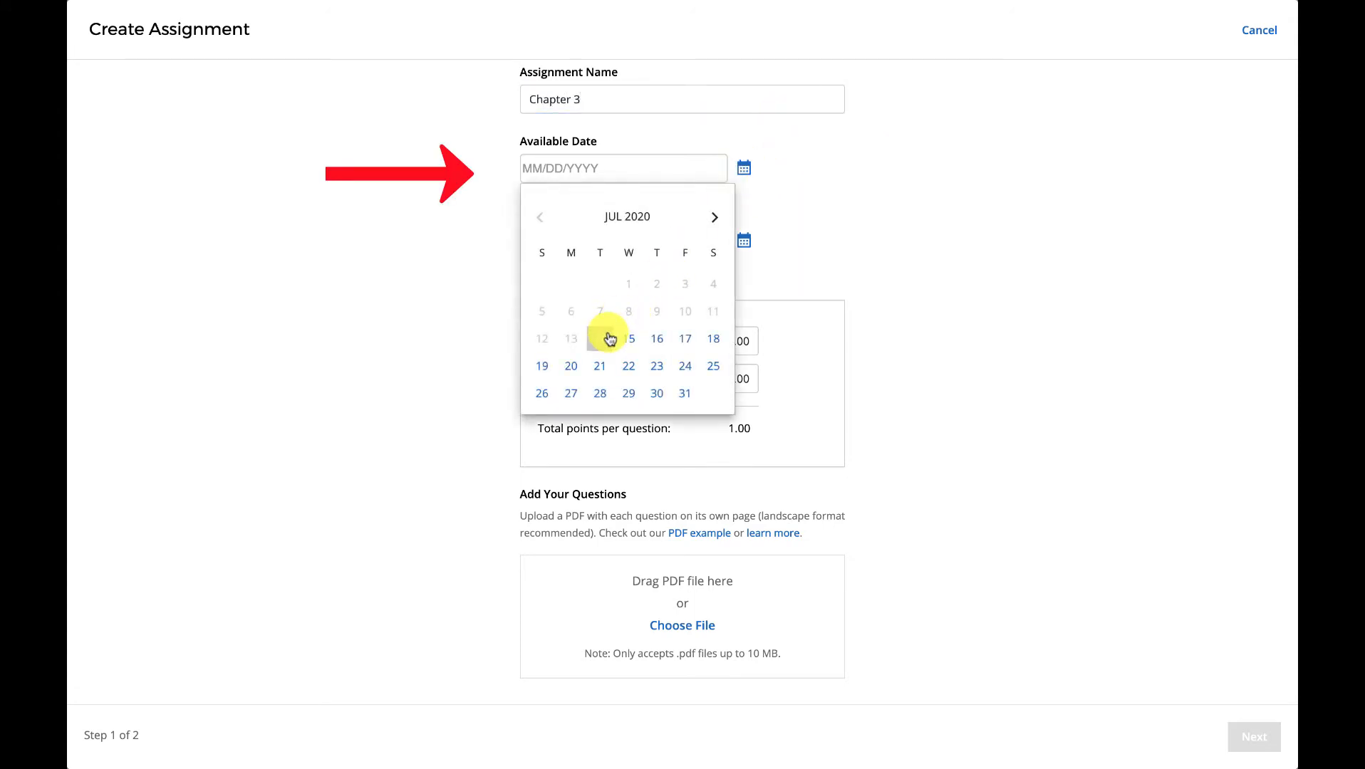
pyautogui.click(628, 338)
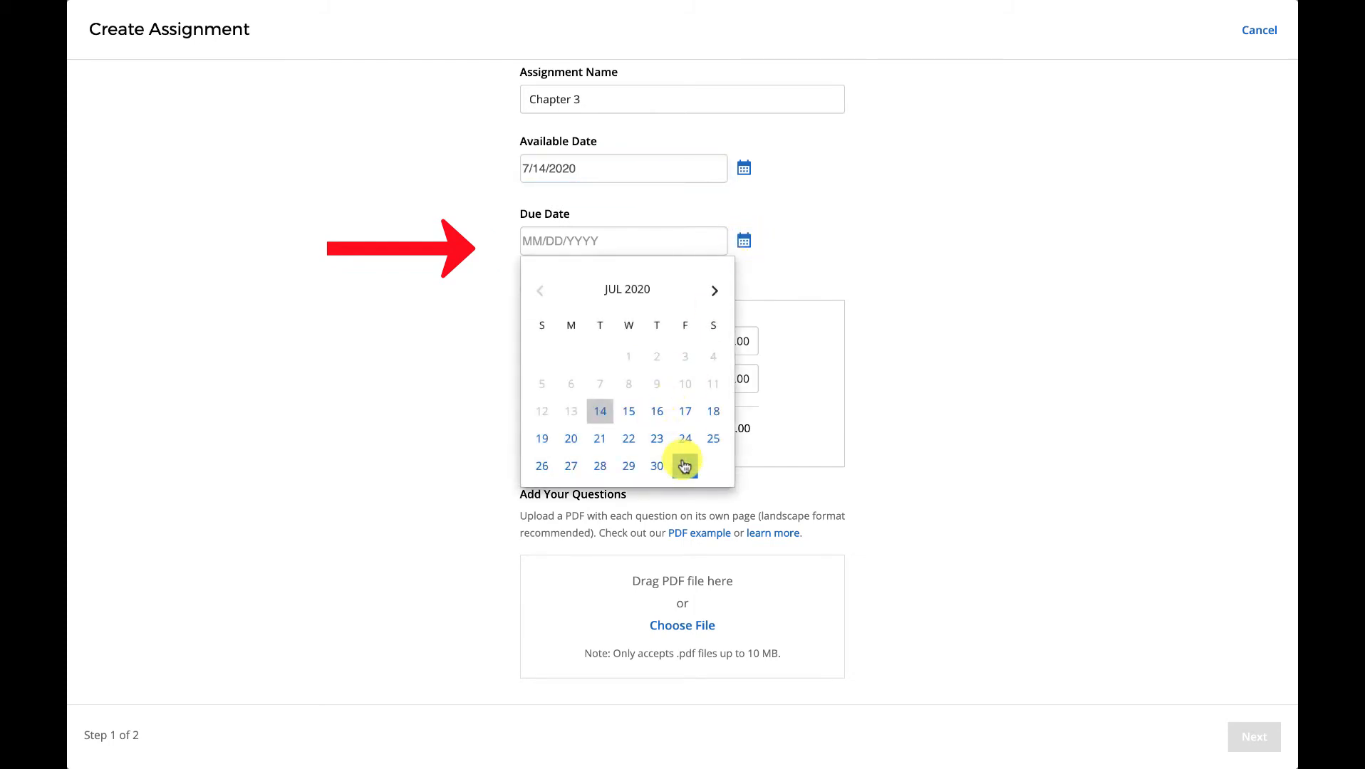
pyautogui.click(686, 465)
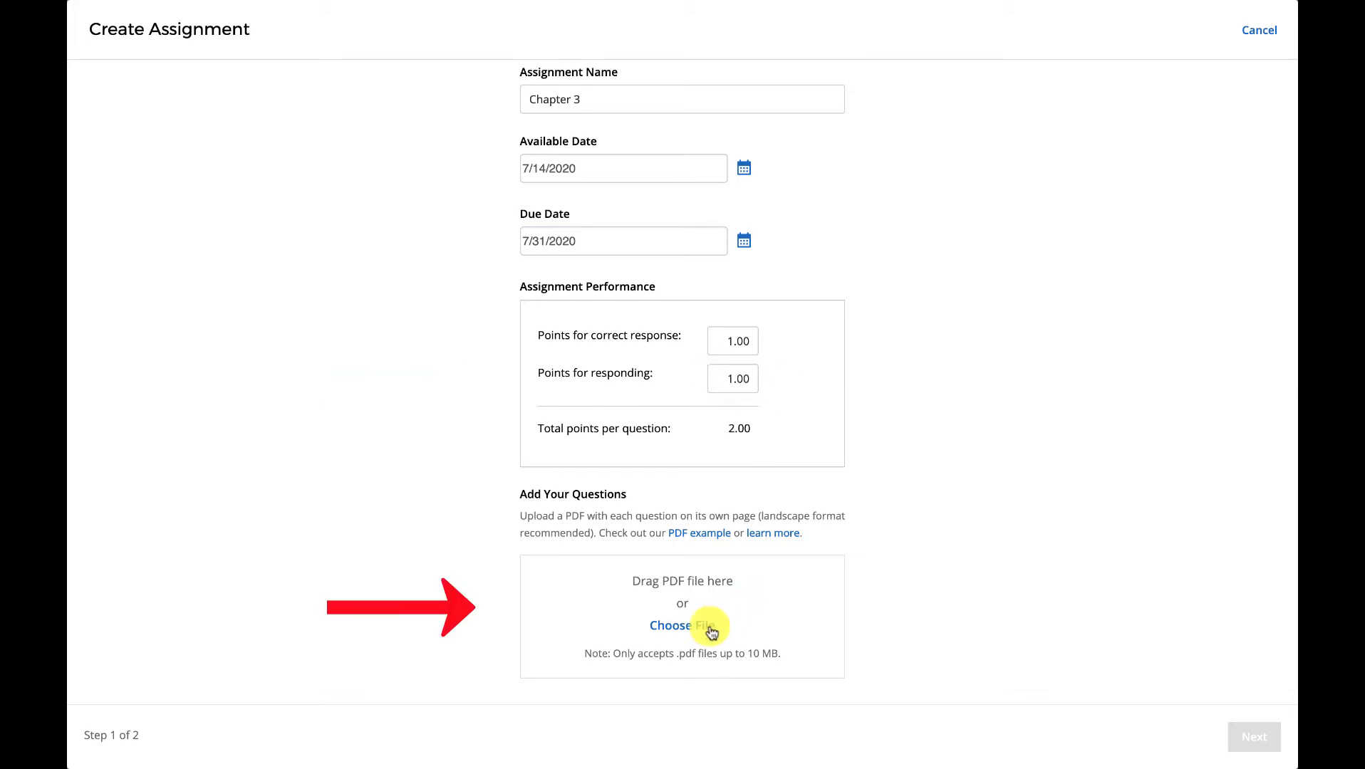
# - Upload the Chapter 3 iClicker questions PDF and continue to question setup
pyautogui.click(682, 624)
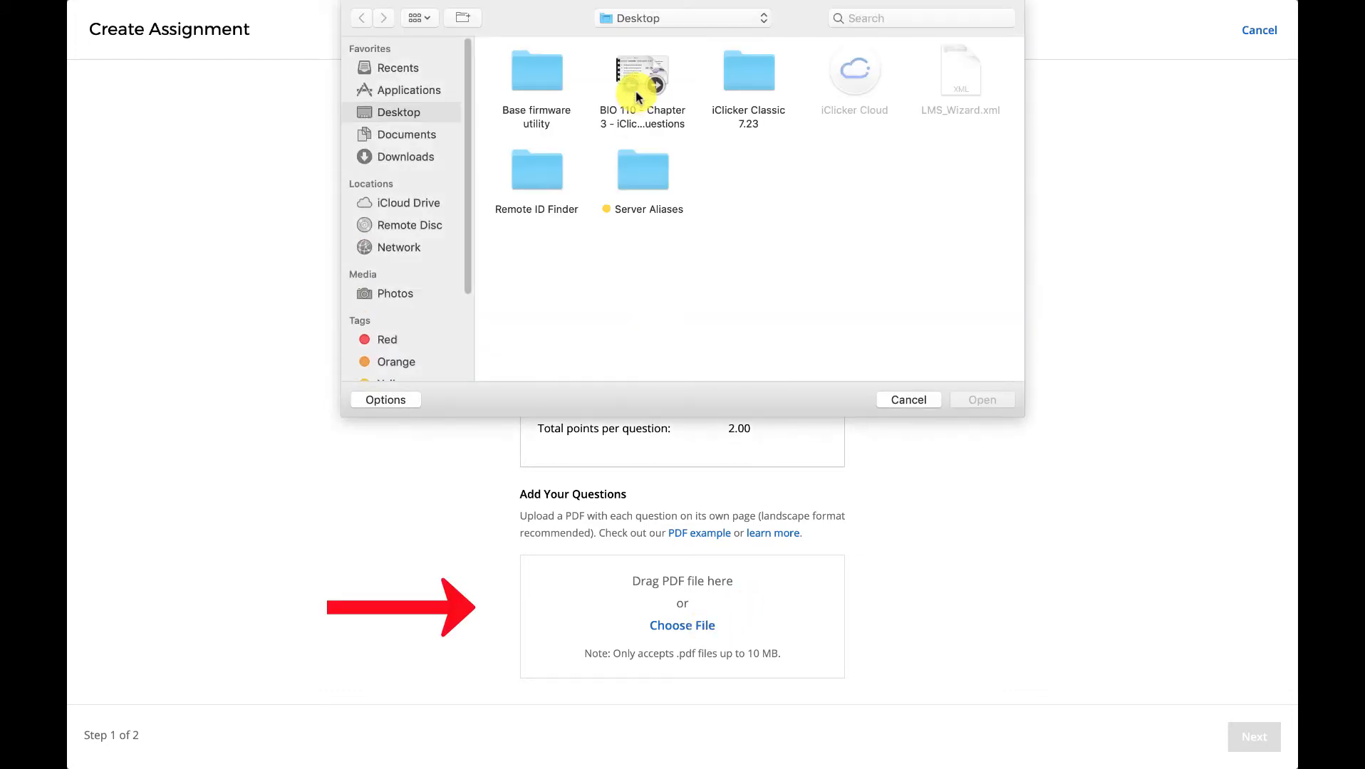
pyautogui.click(981, 399)
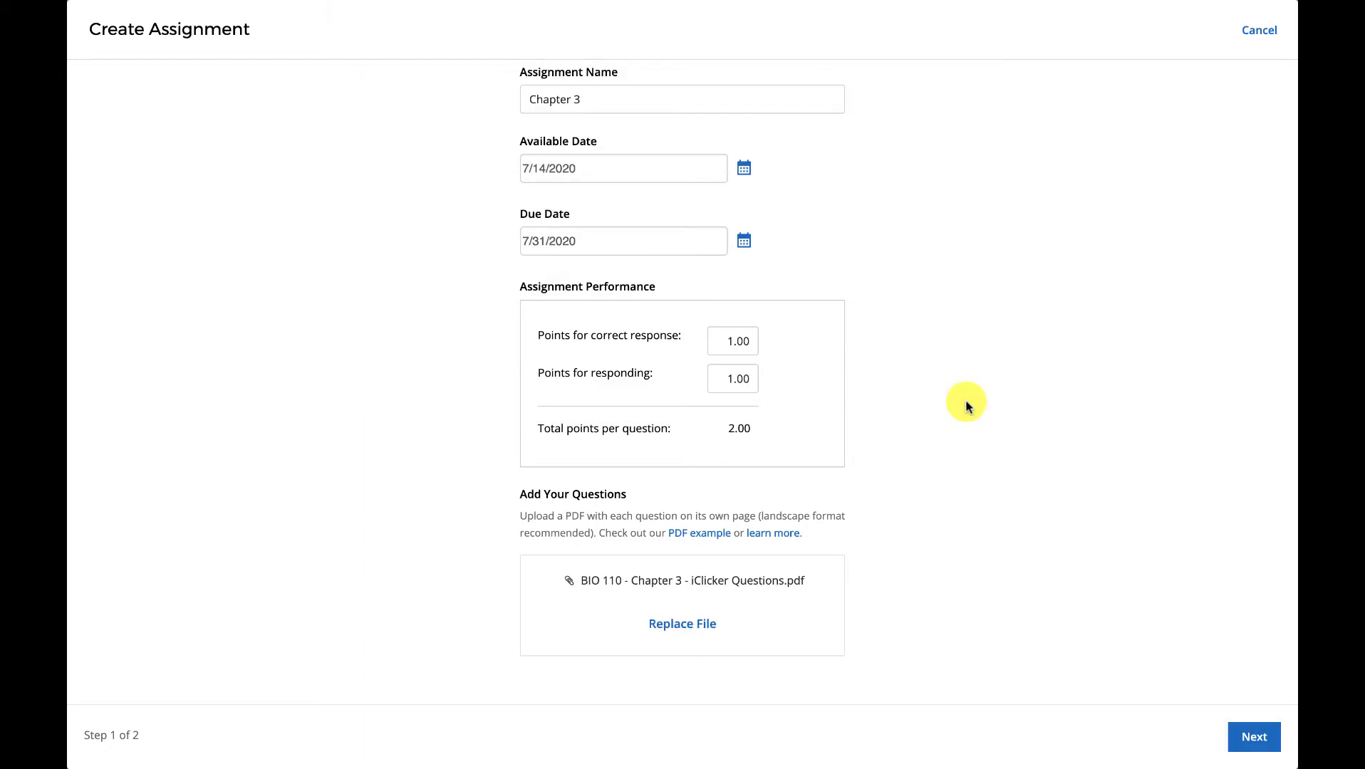
pyautogui.moveTo(1200, 681)
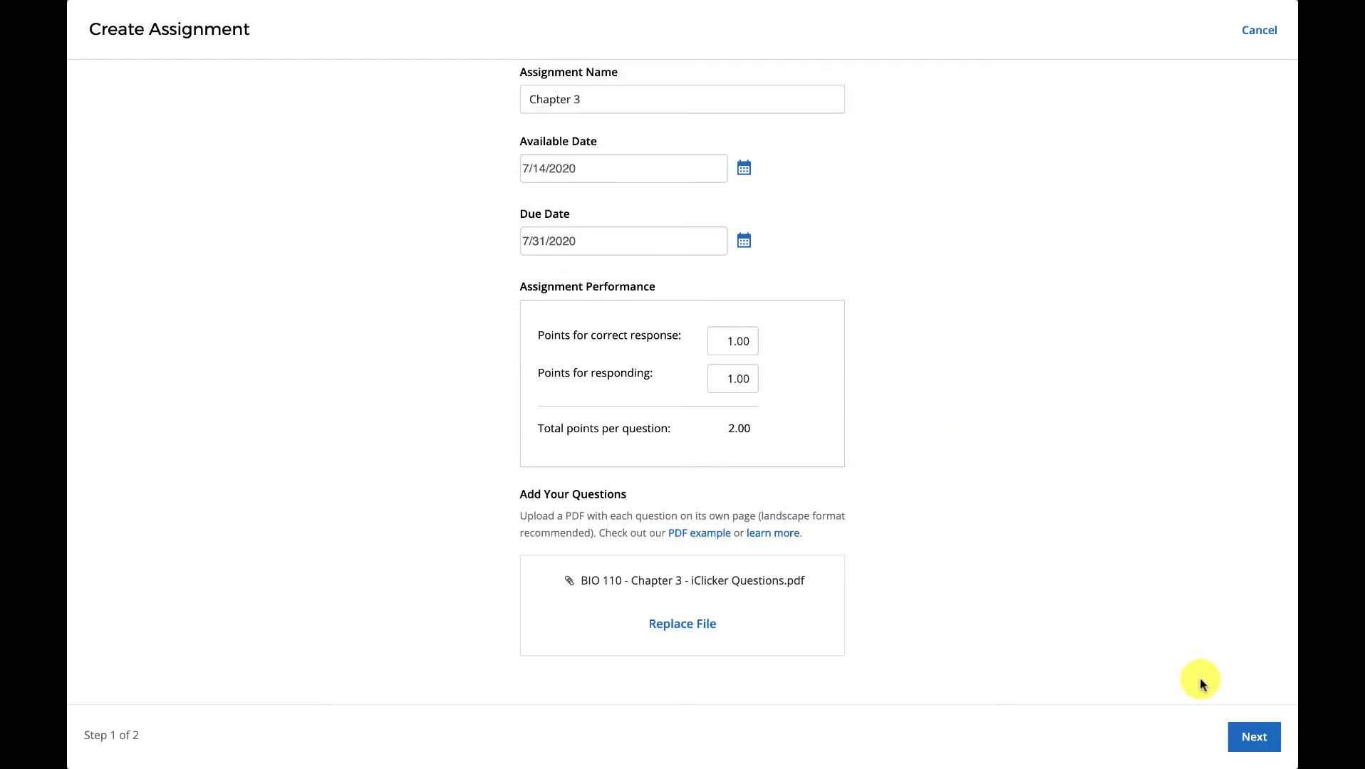
pyautogui.click(1252, 737)
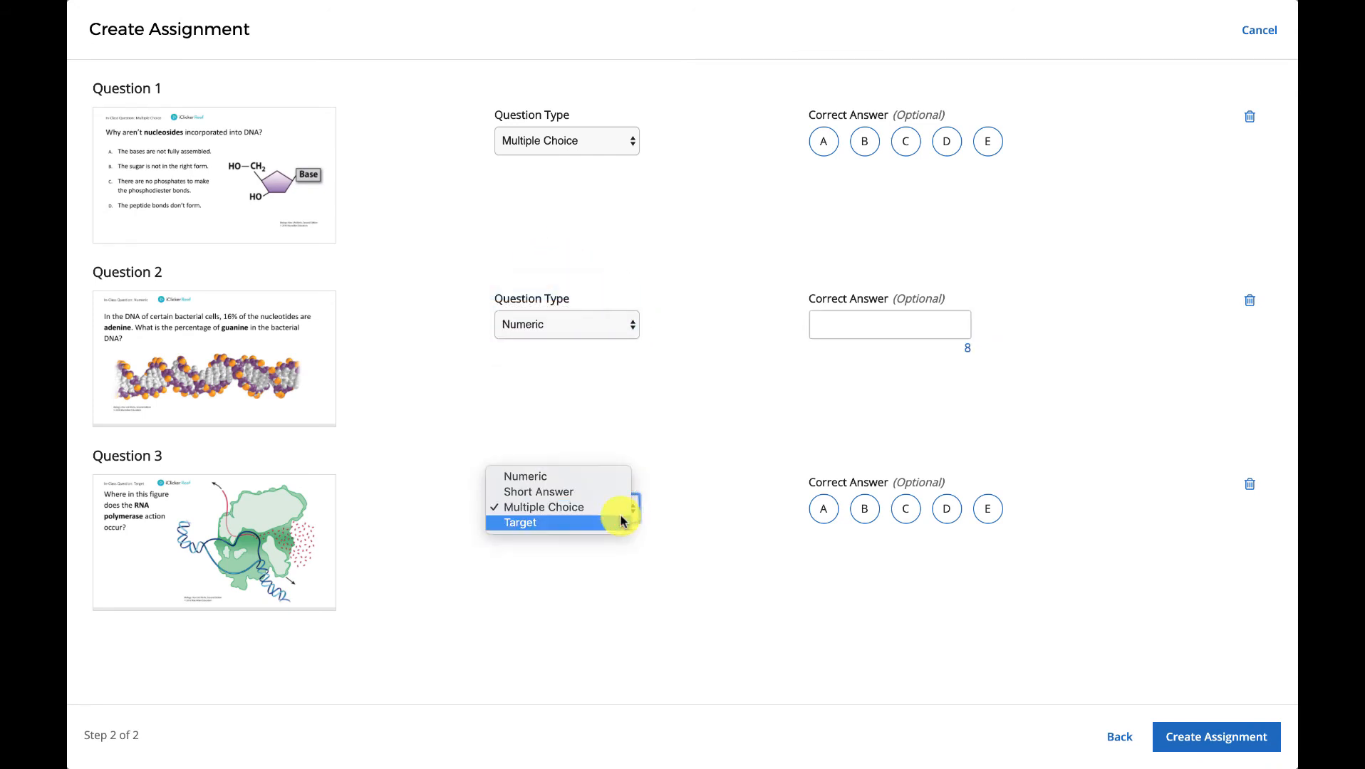
# - Make question 3 a Target question outlining the RNA polymerase site, then create the assignment
pyautogui.click(519, 523)
pyautogui.write('34')
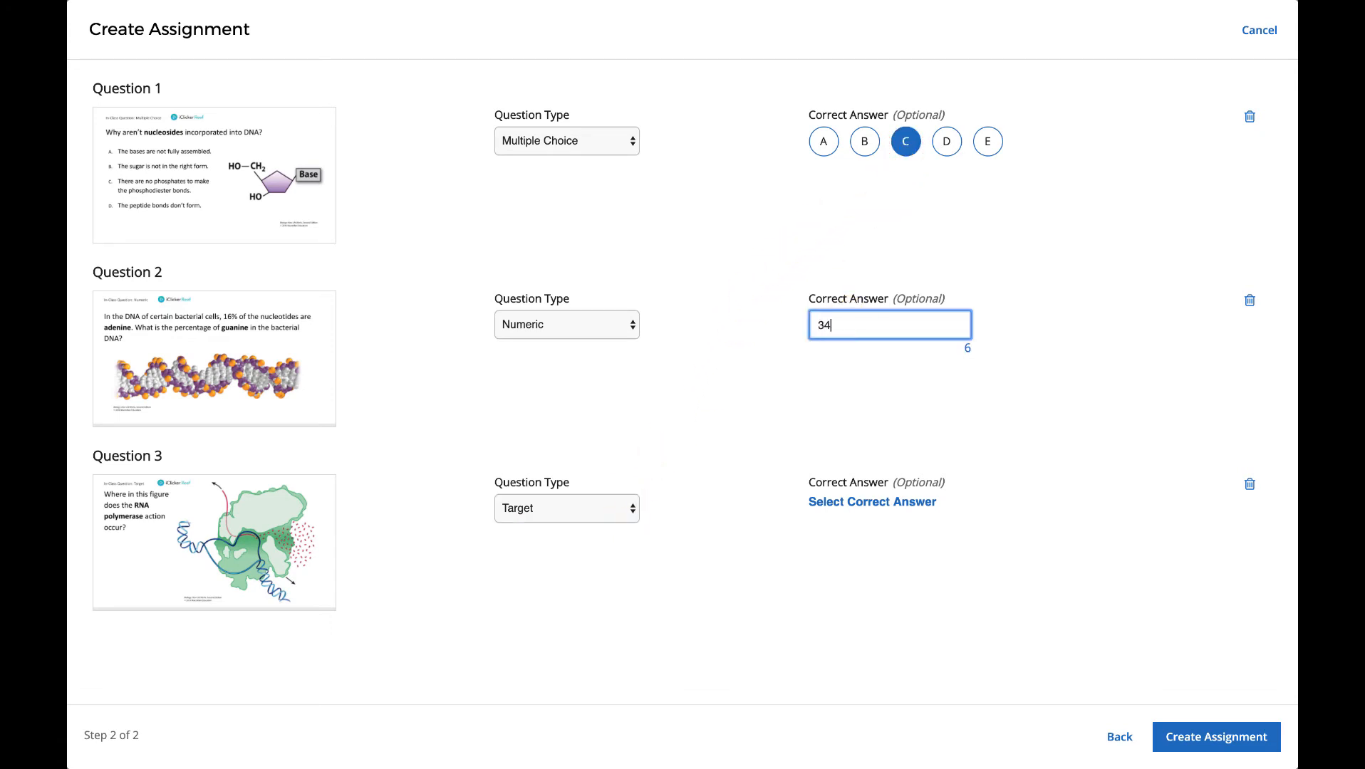
pyautogui.click(871, 501)
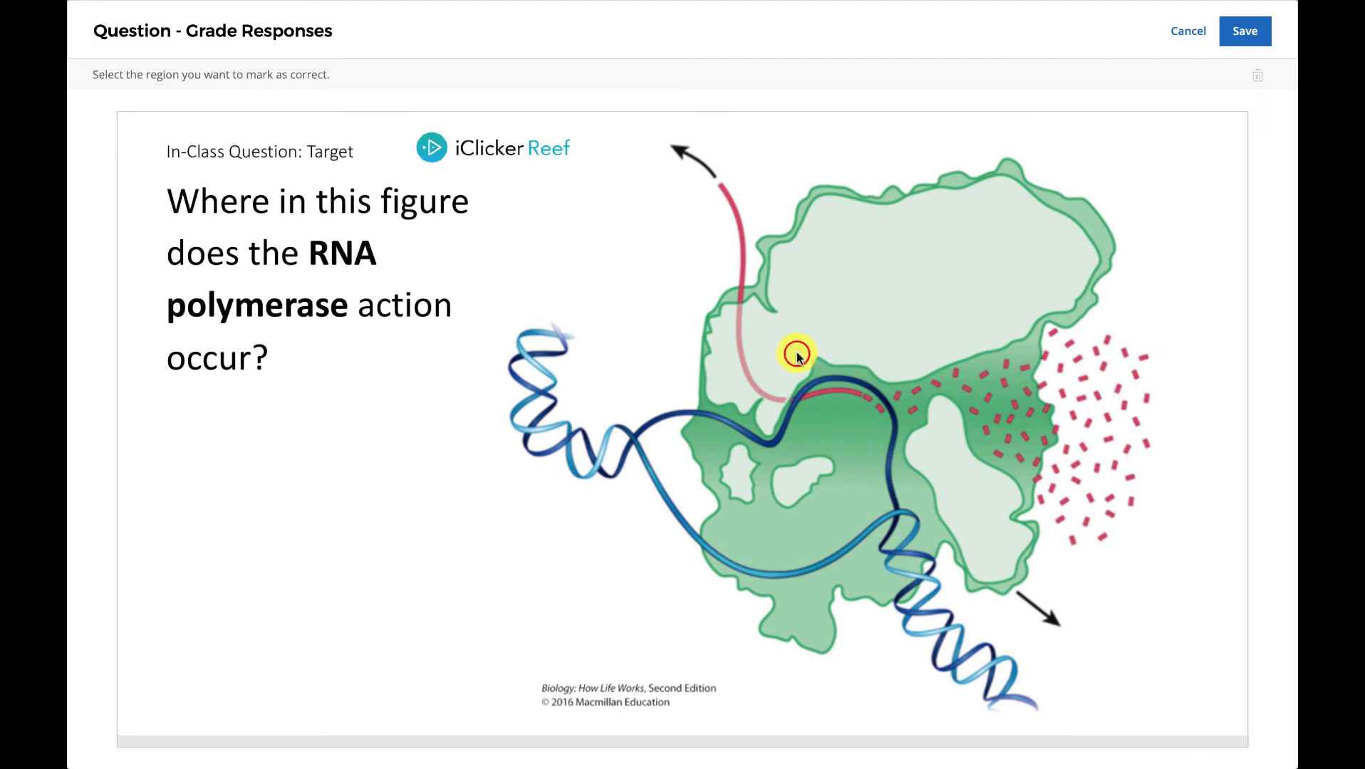
pyautogui.moveTo(794, 350); pyautogui.dragTo(894, 433)
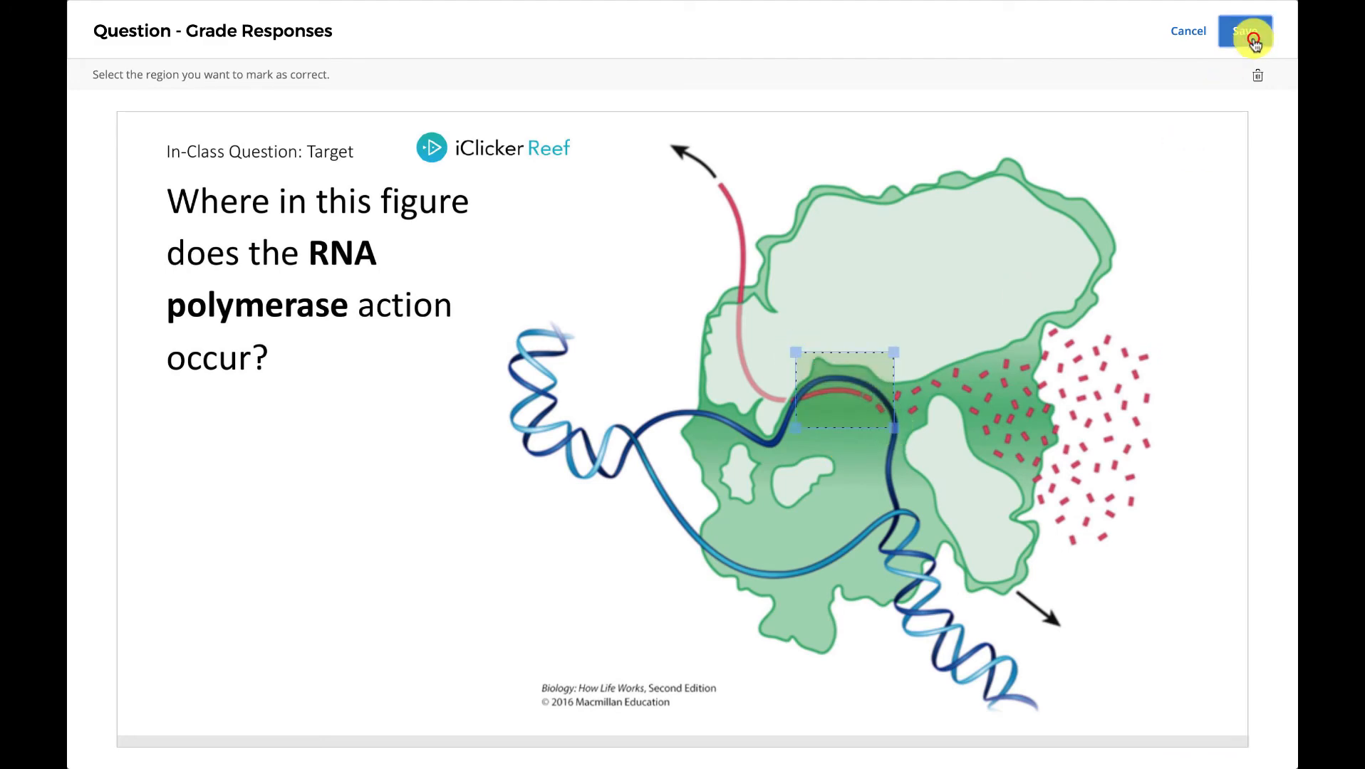
pyautogui.click(1250, 31)
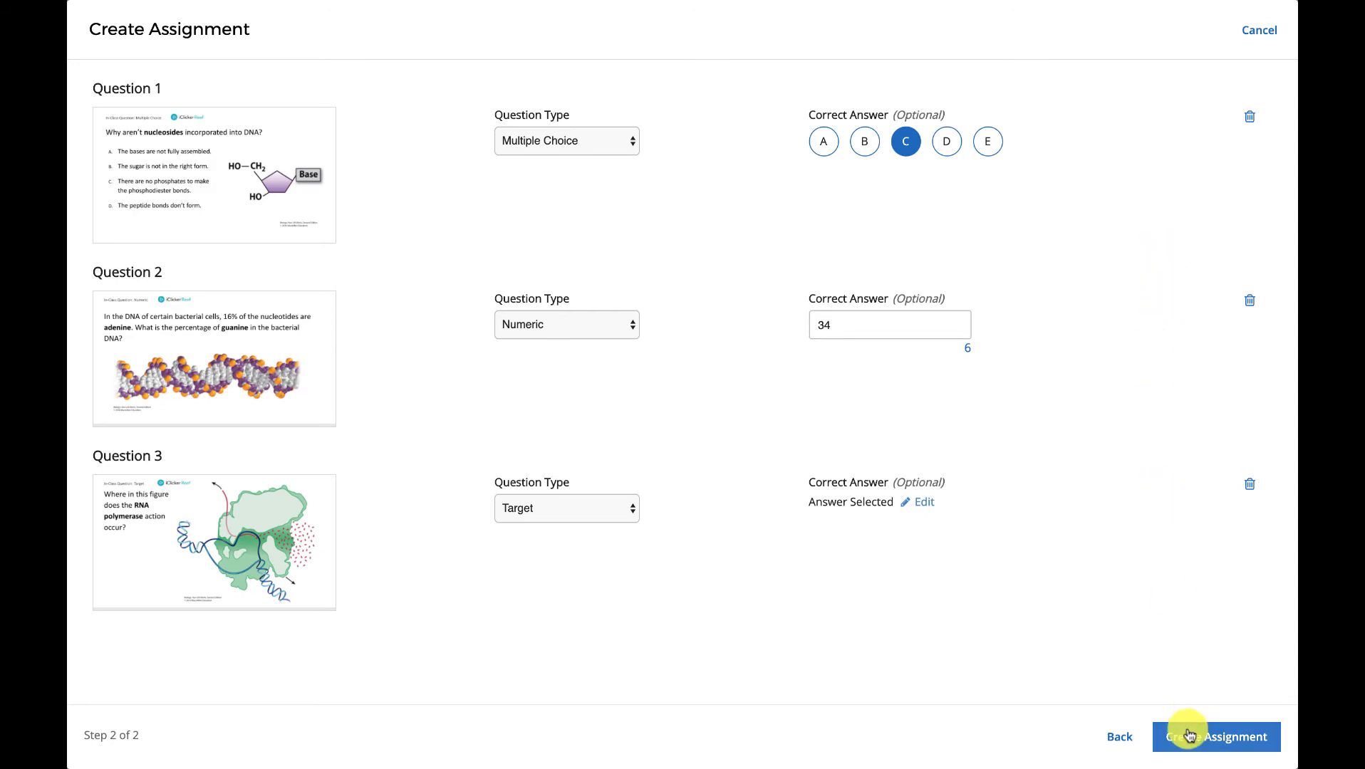
pyautogui.click(1215, 737)
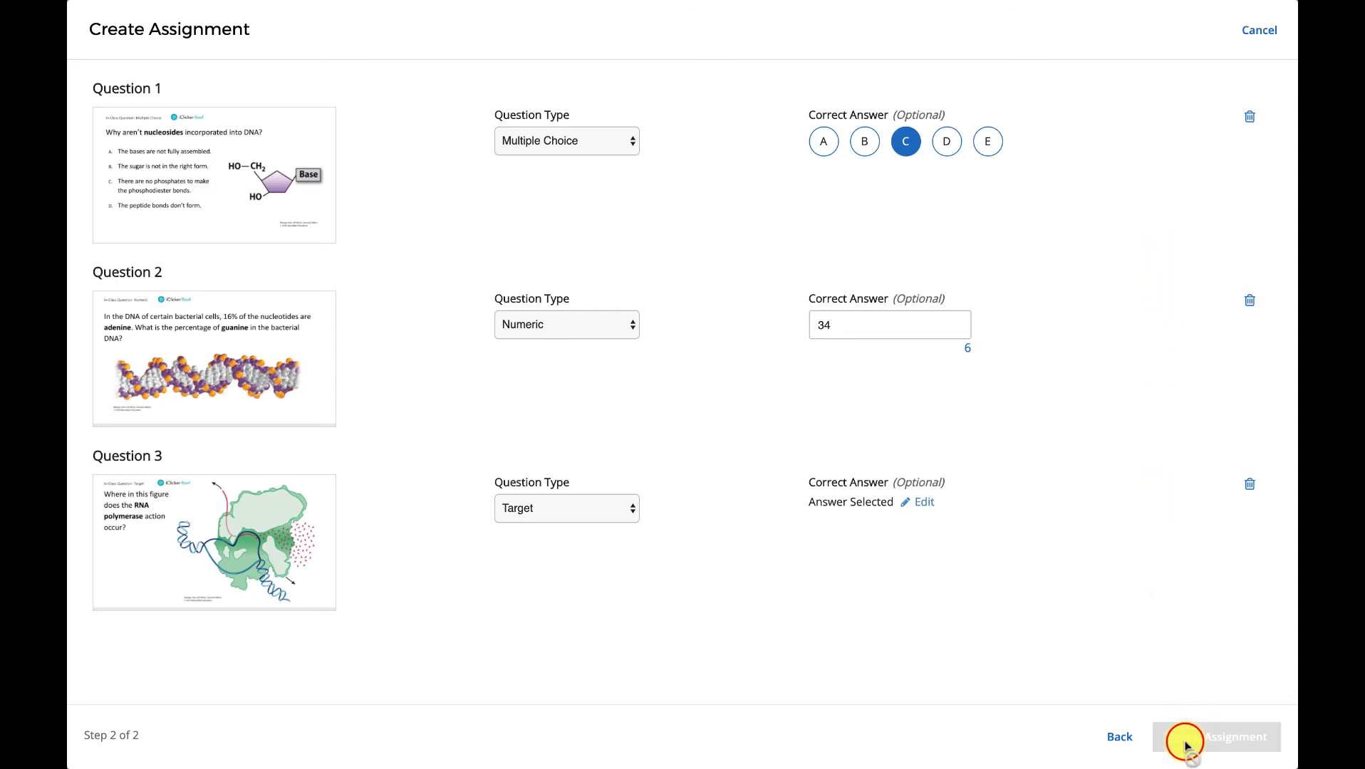
pyautogui.click(1215, 737)
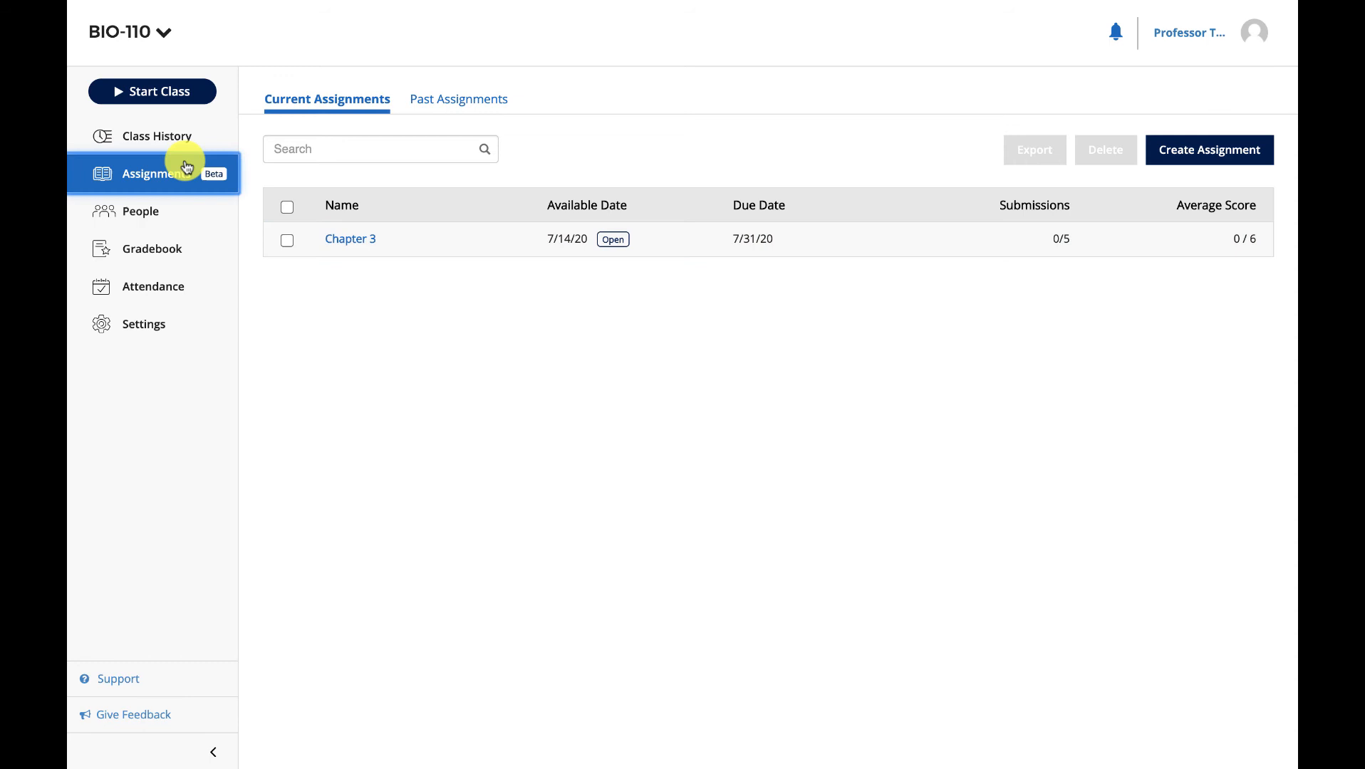
pyautogui.moveTo(242, 228)
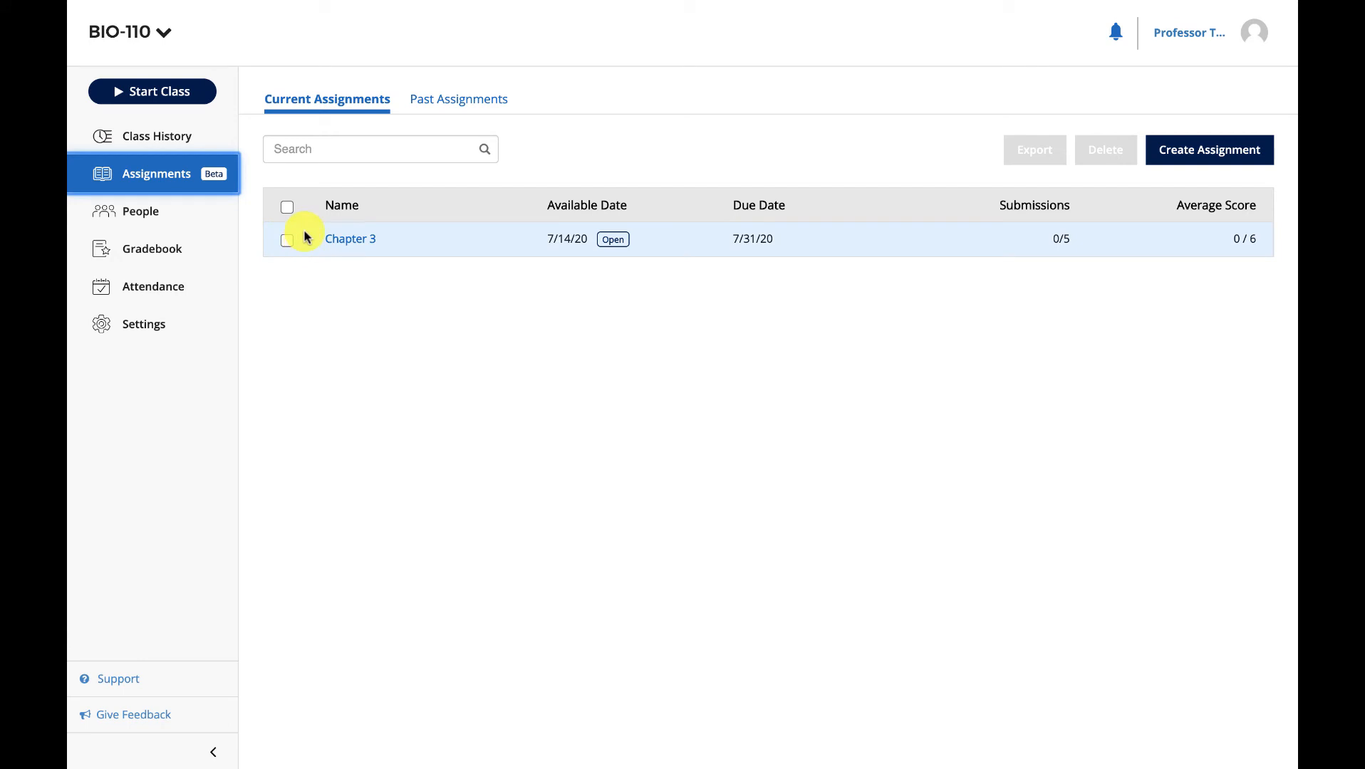
# - Select the Chapter 3 entry in the Current Assignments list
pyautogui.click(349, 238)
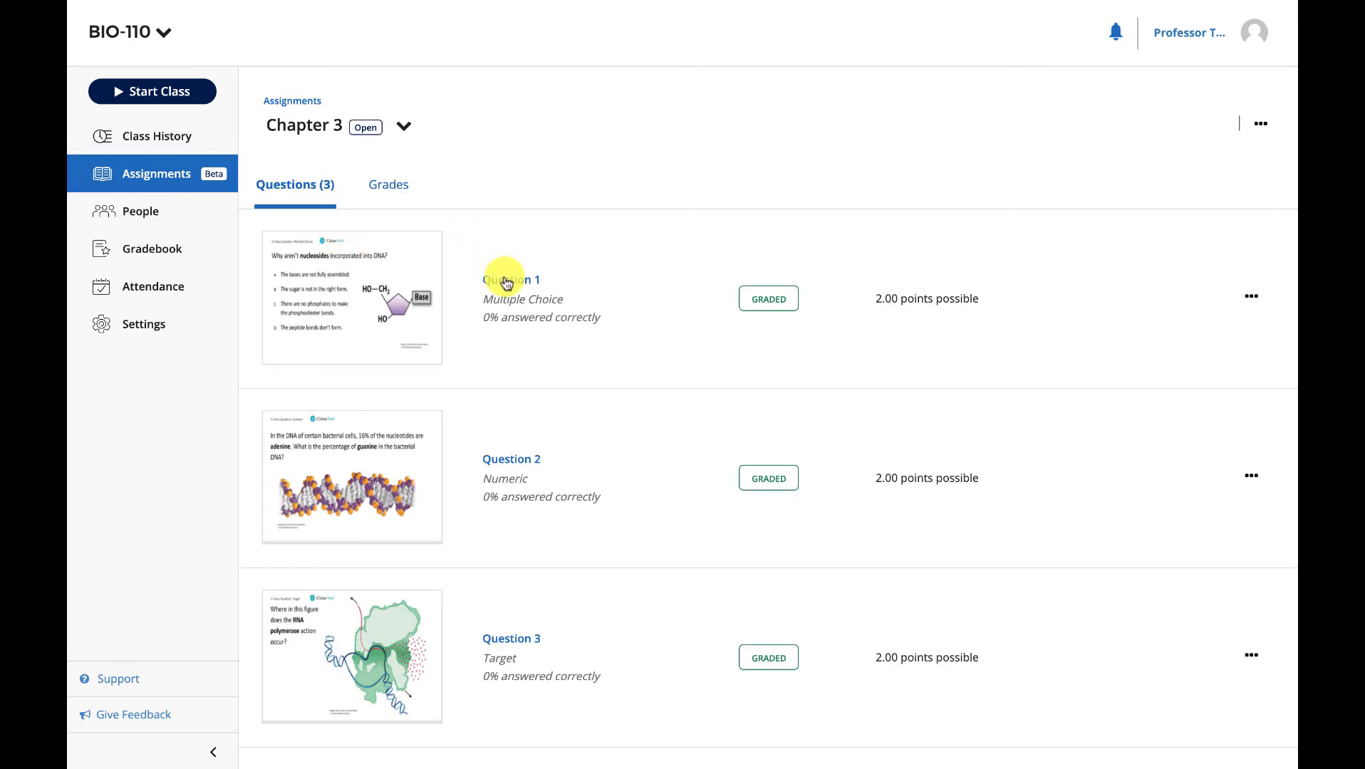
# - Check question 1's actions menu, return to Assignments, and tick the Chapter 3 checkbox
pyautogui.click(510, 280)
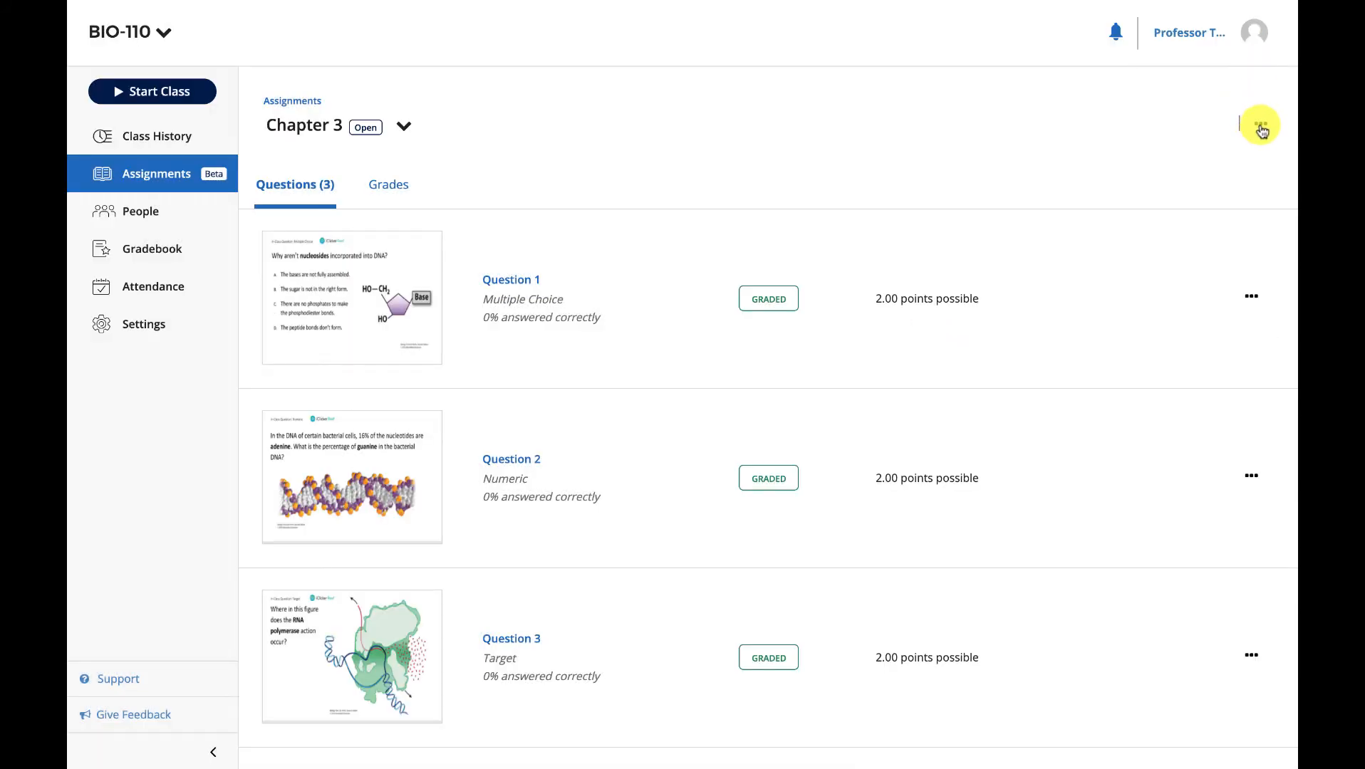
pyautogui.moveTo(1259, 126)
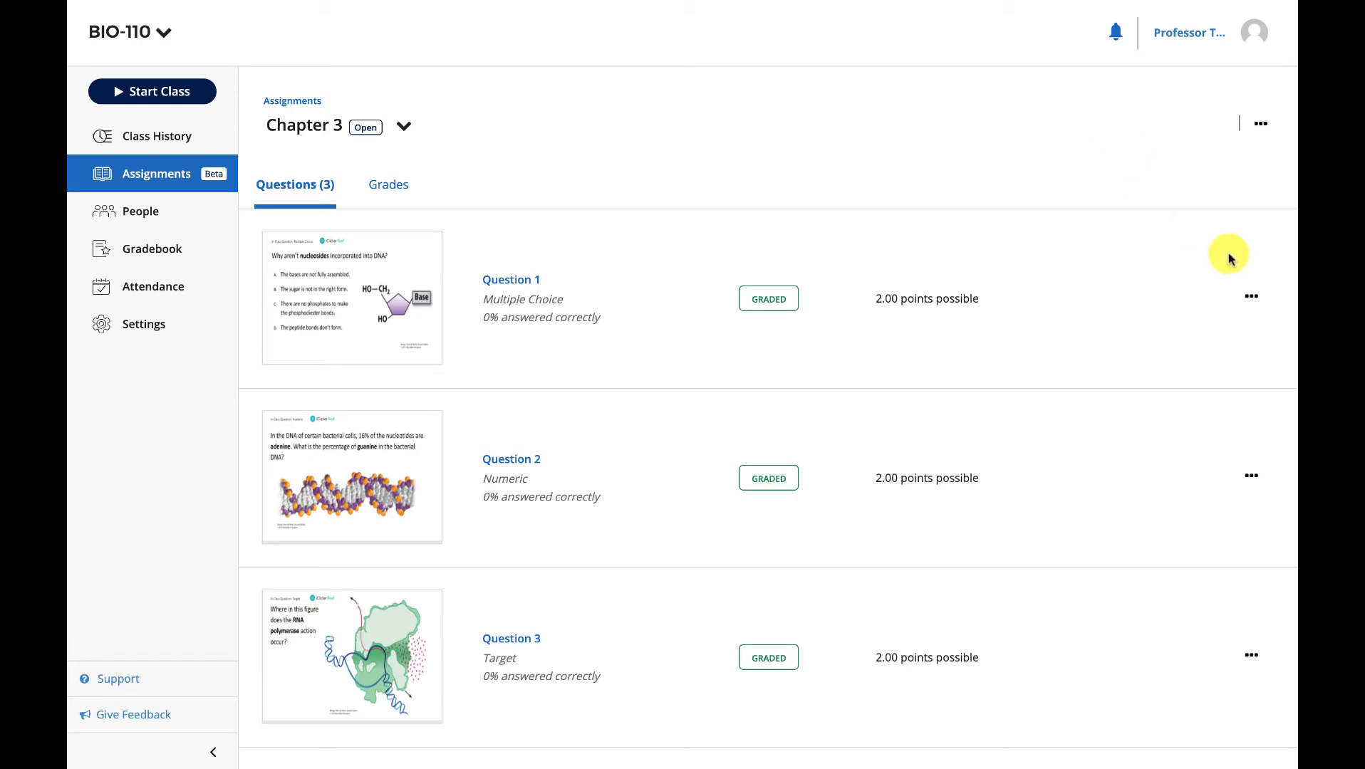
pyautogui.click(1251, 295)
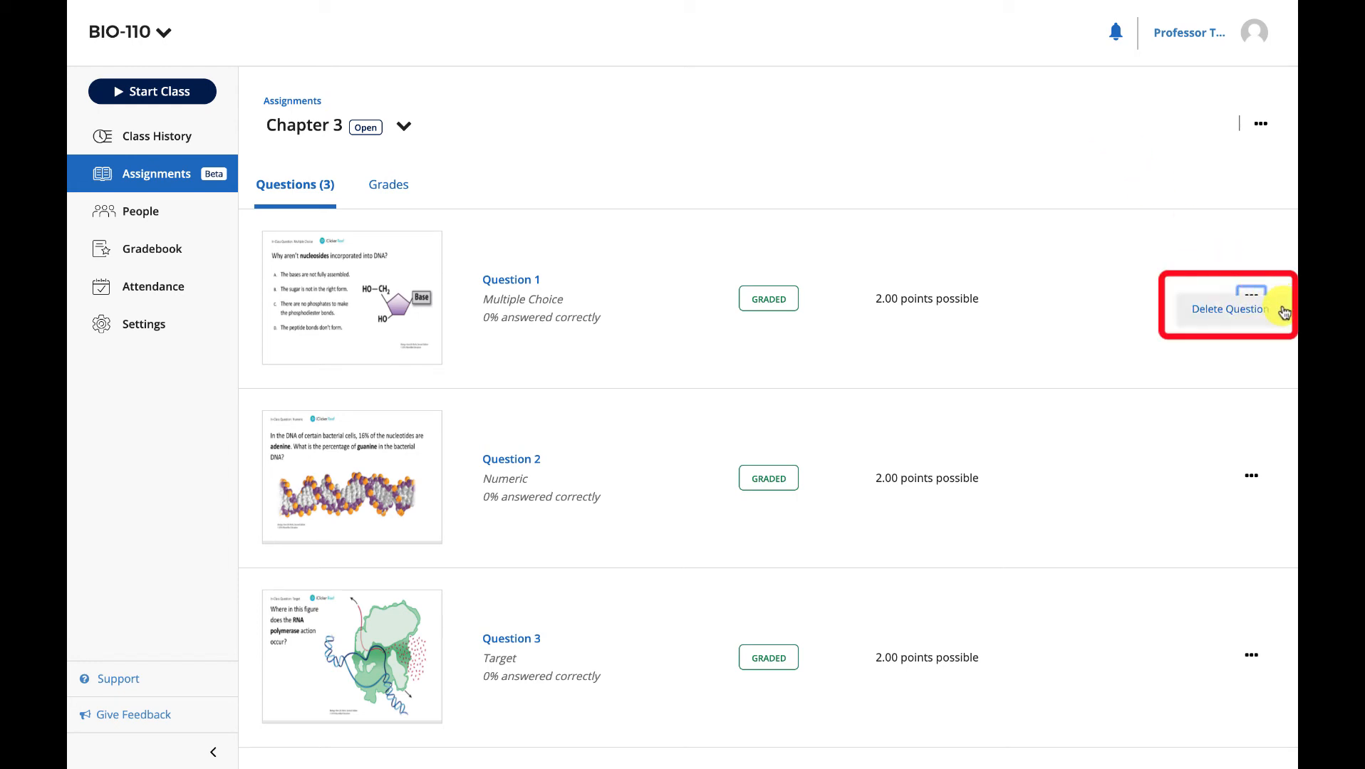
pyautogui.click(157, 173)
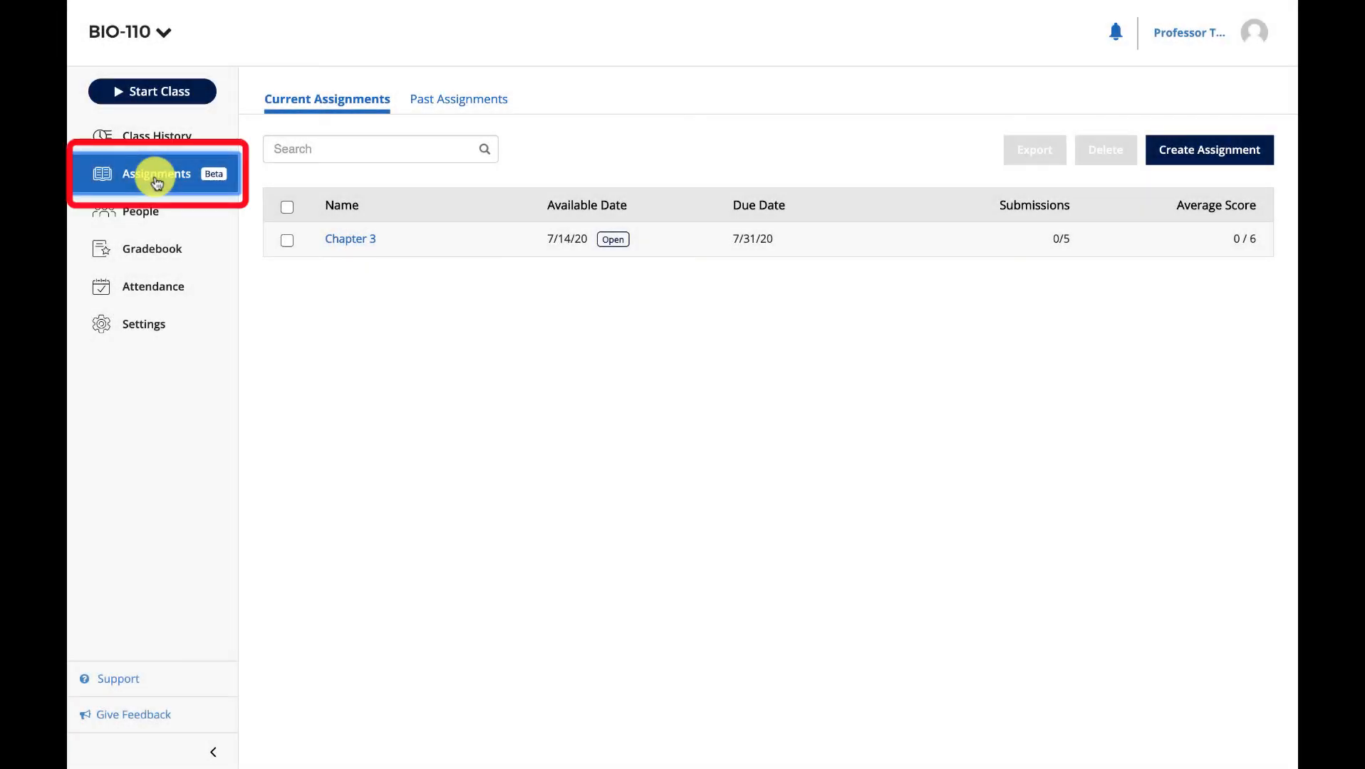
pyautogui.click(286, 207)
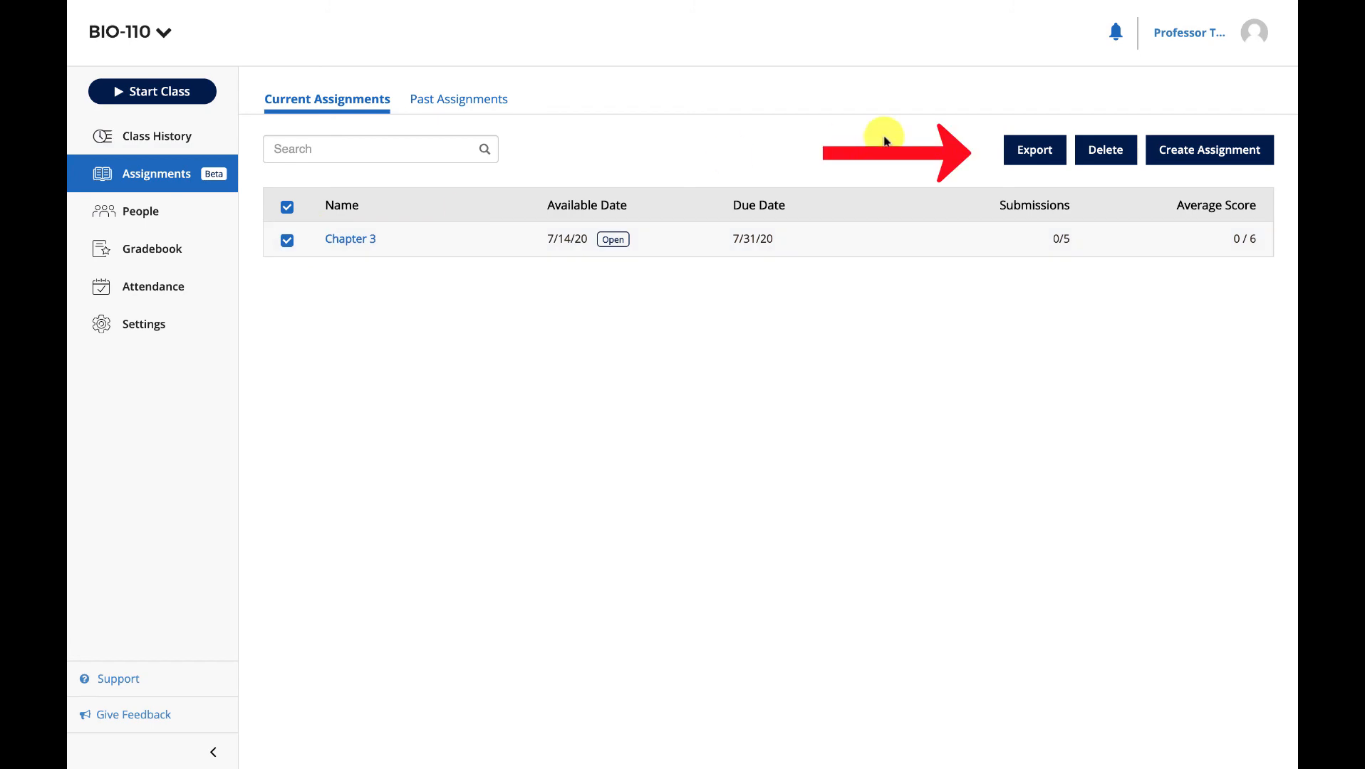
pyautogui.click(1032, 150)
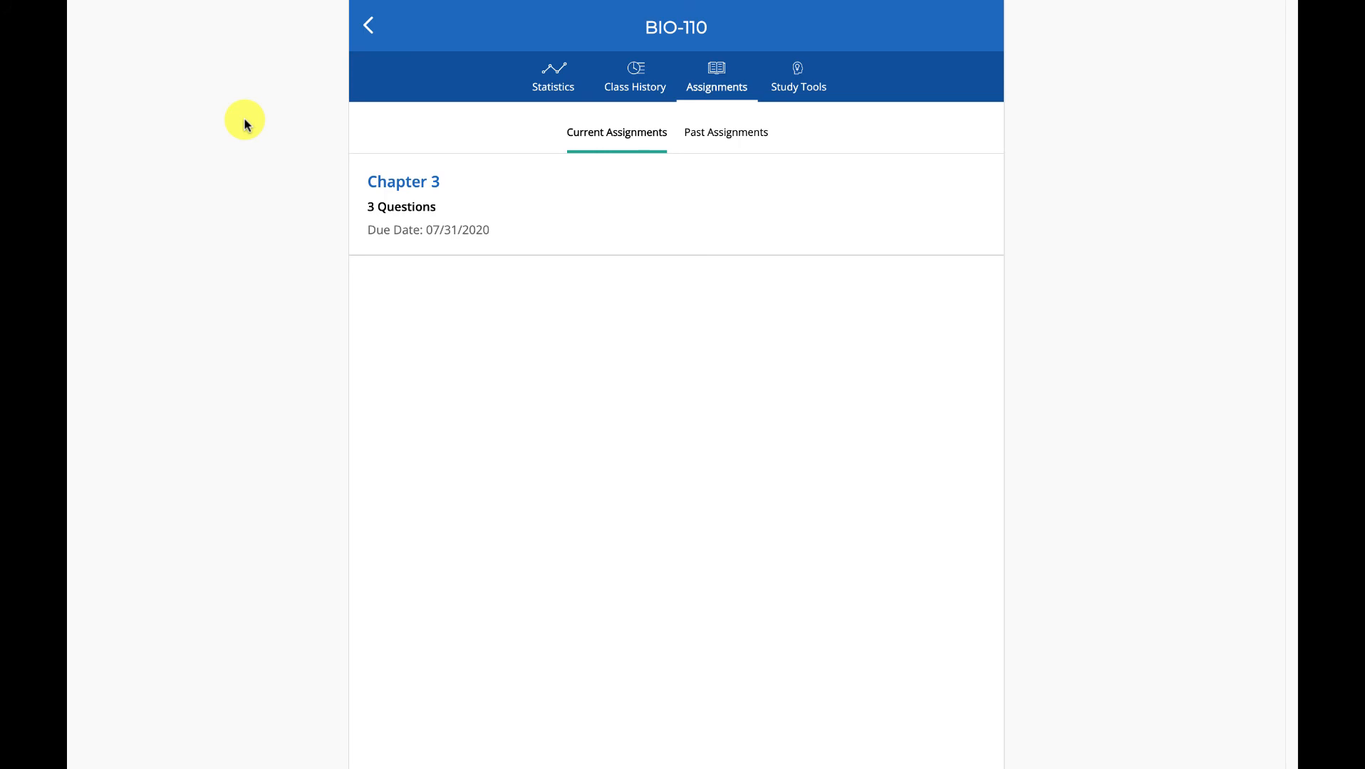
pyautogui.moveTo(256, 128)
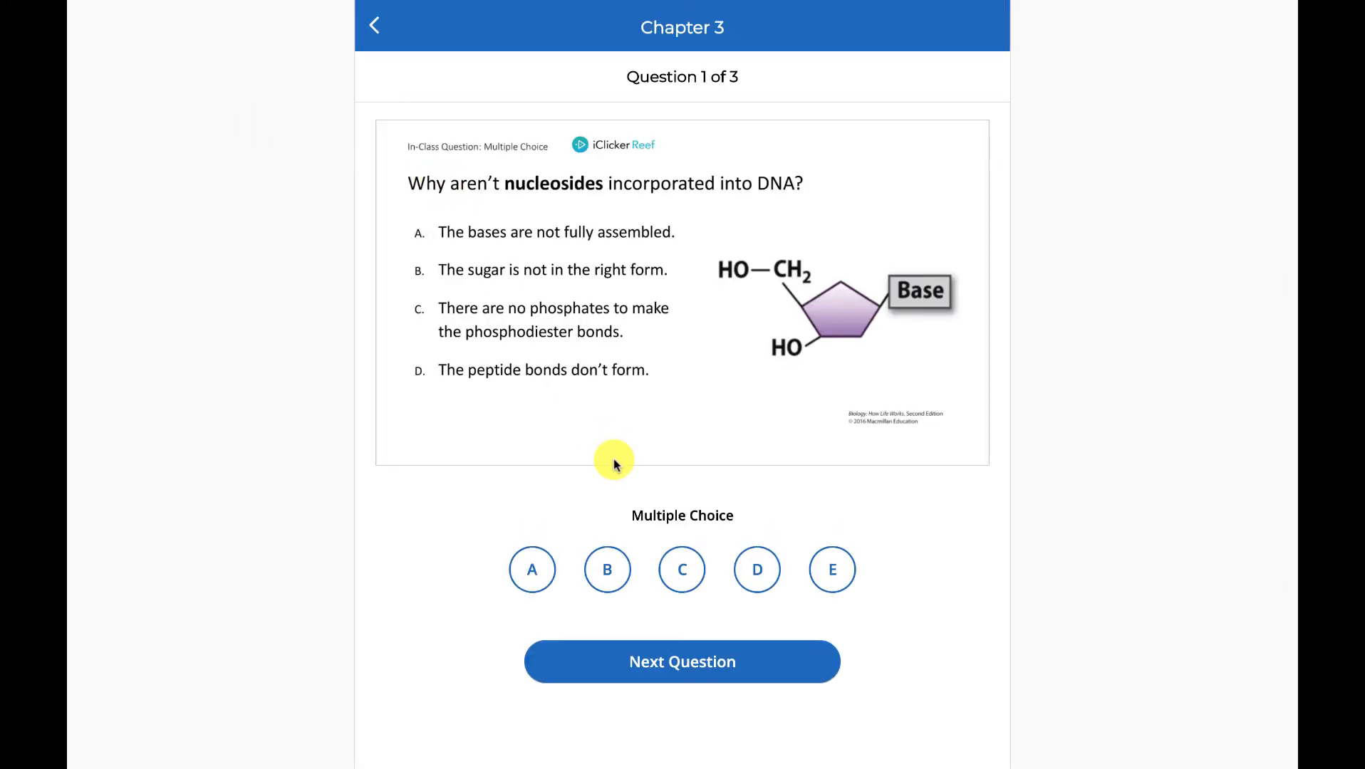
# - Answer C, then 34, mark the figure target, and return to Review & Submit
pyautogui.click(682, 569)
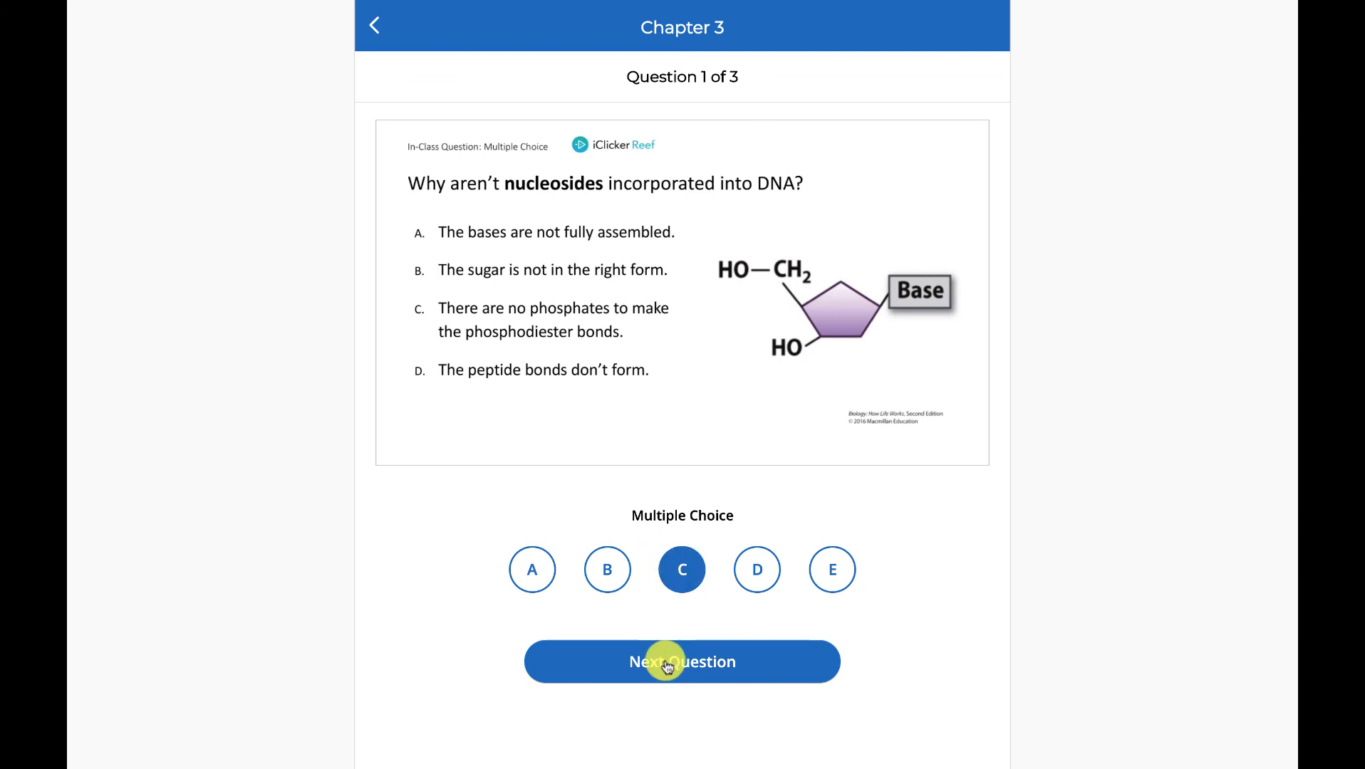
pyautogui.click(682, 662)
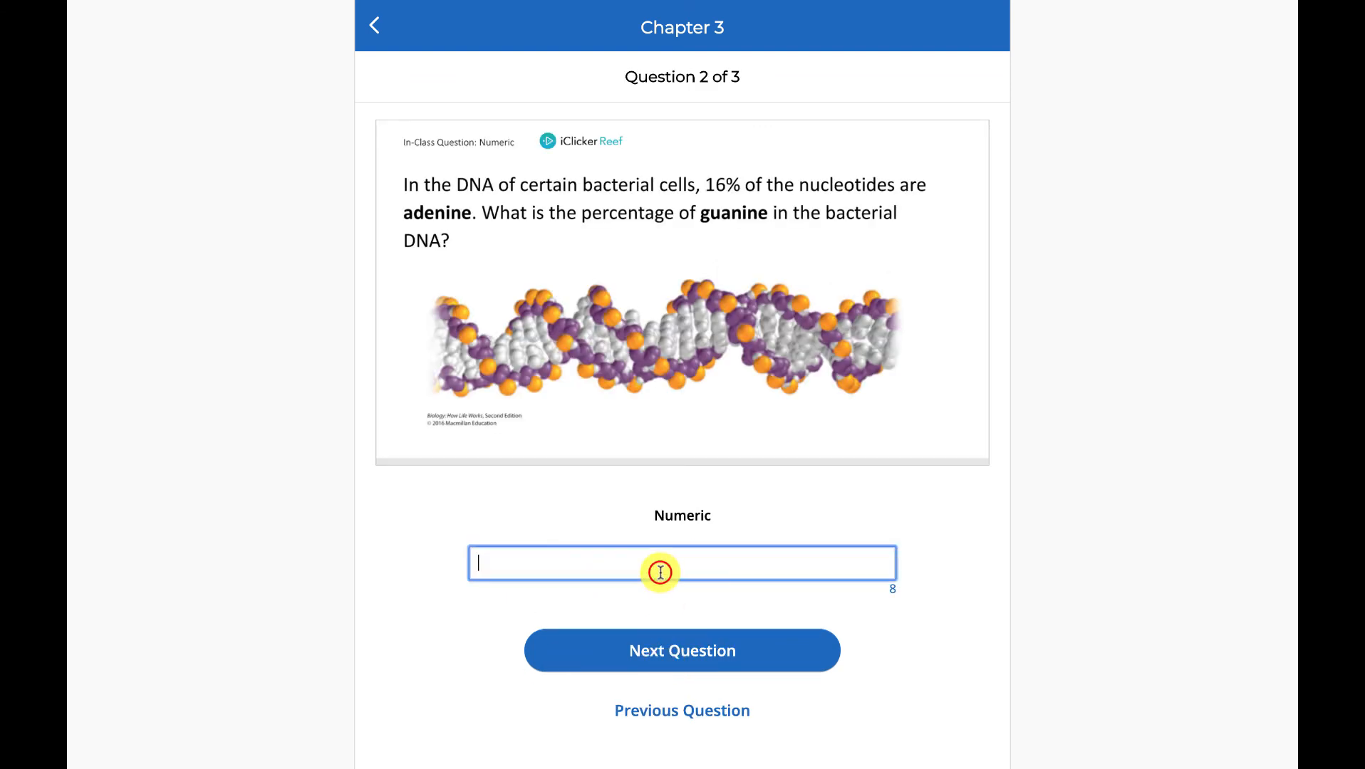
pyautogui.write('34')
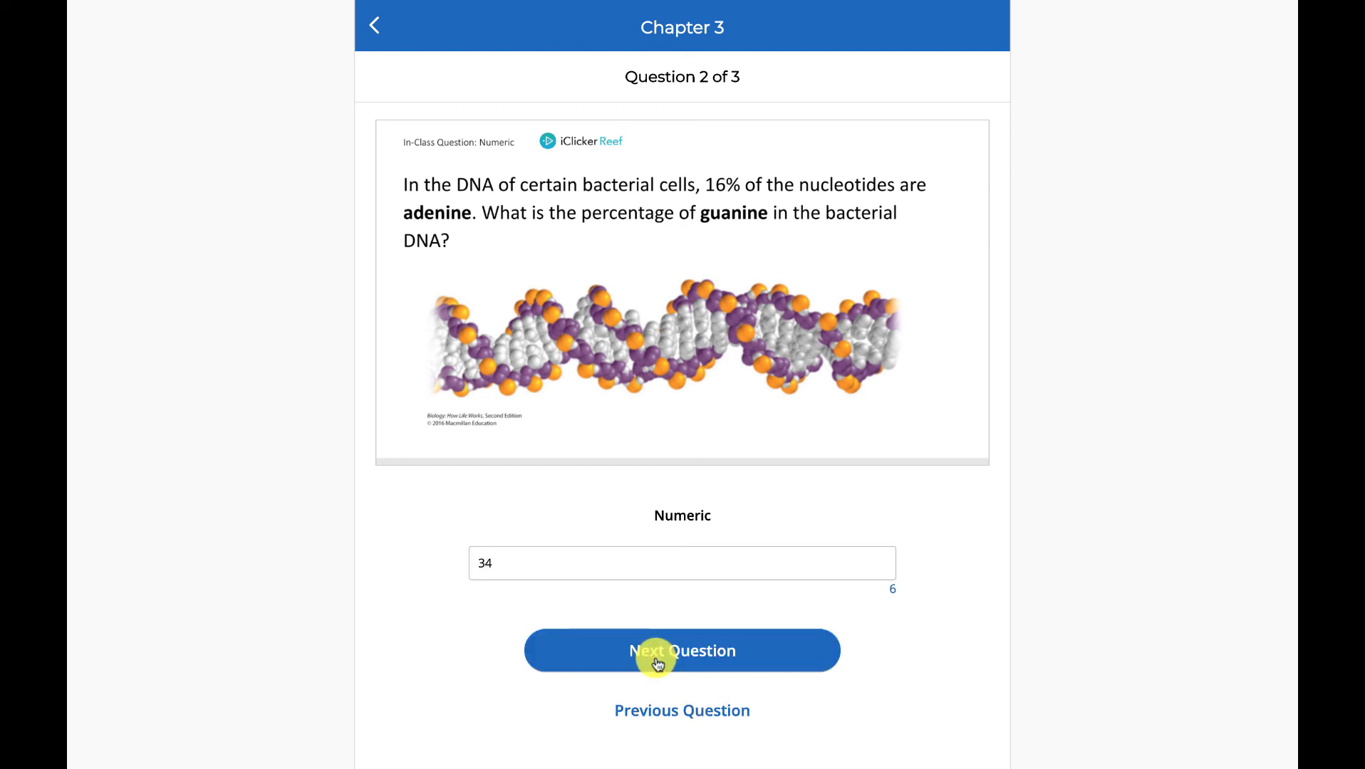
pyautogui.click(682, 651)
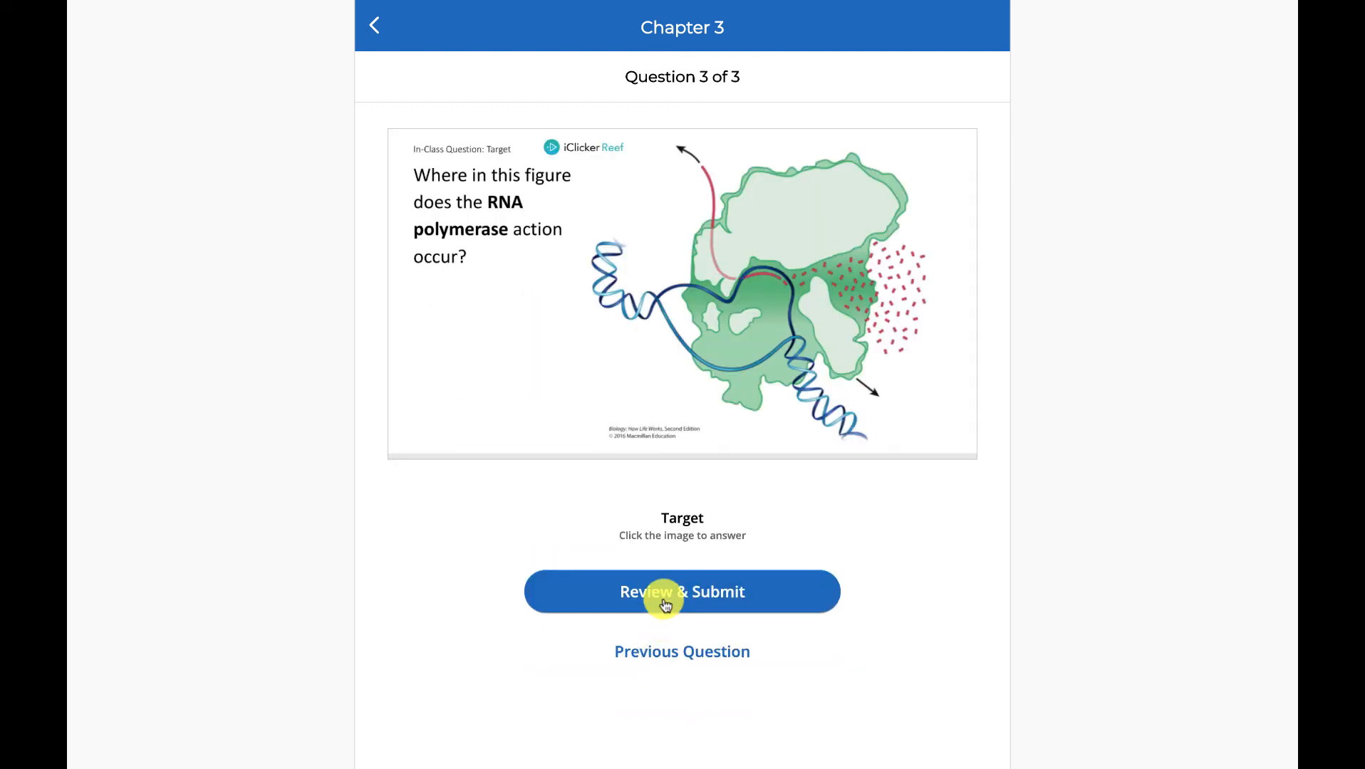
pyautogui.click(681, 592)
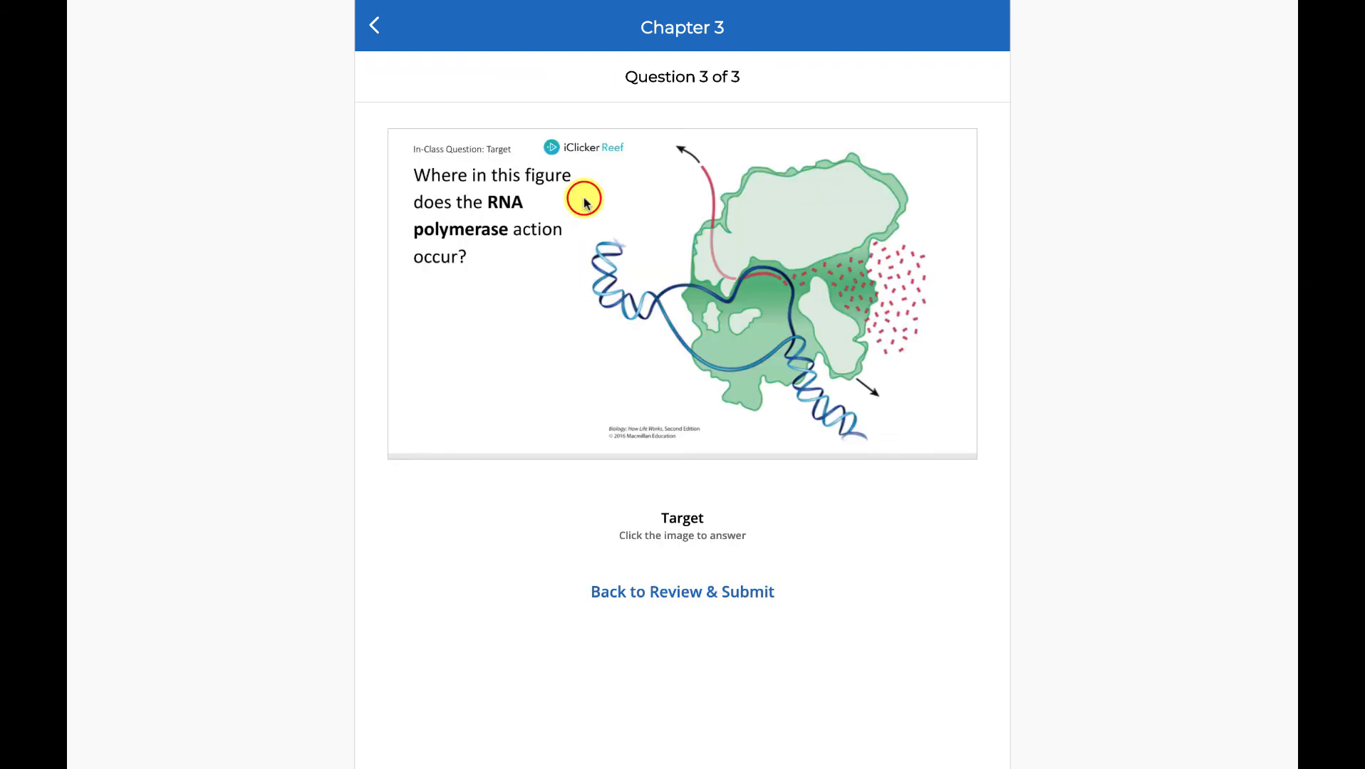
pyautogui.click(769, 274)
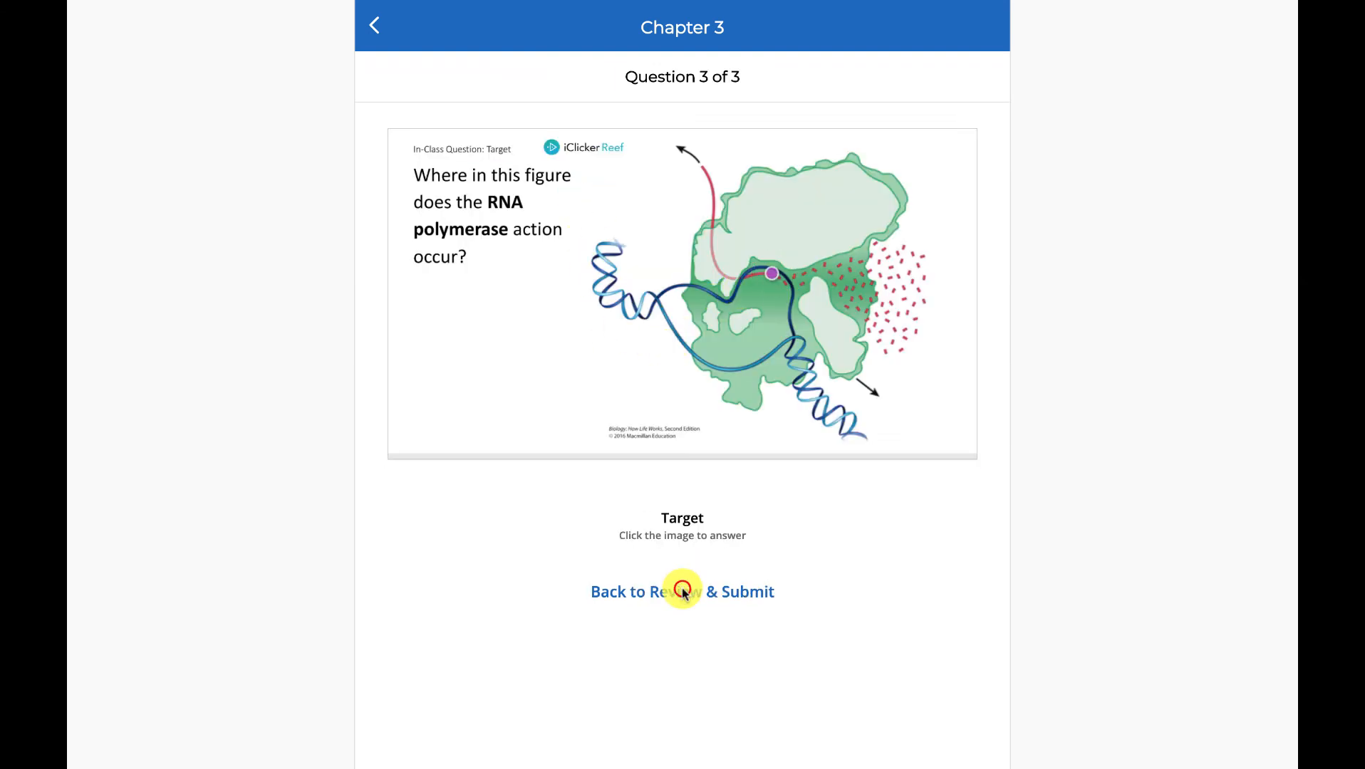
pyautogui.click(682, 591)
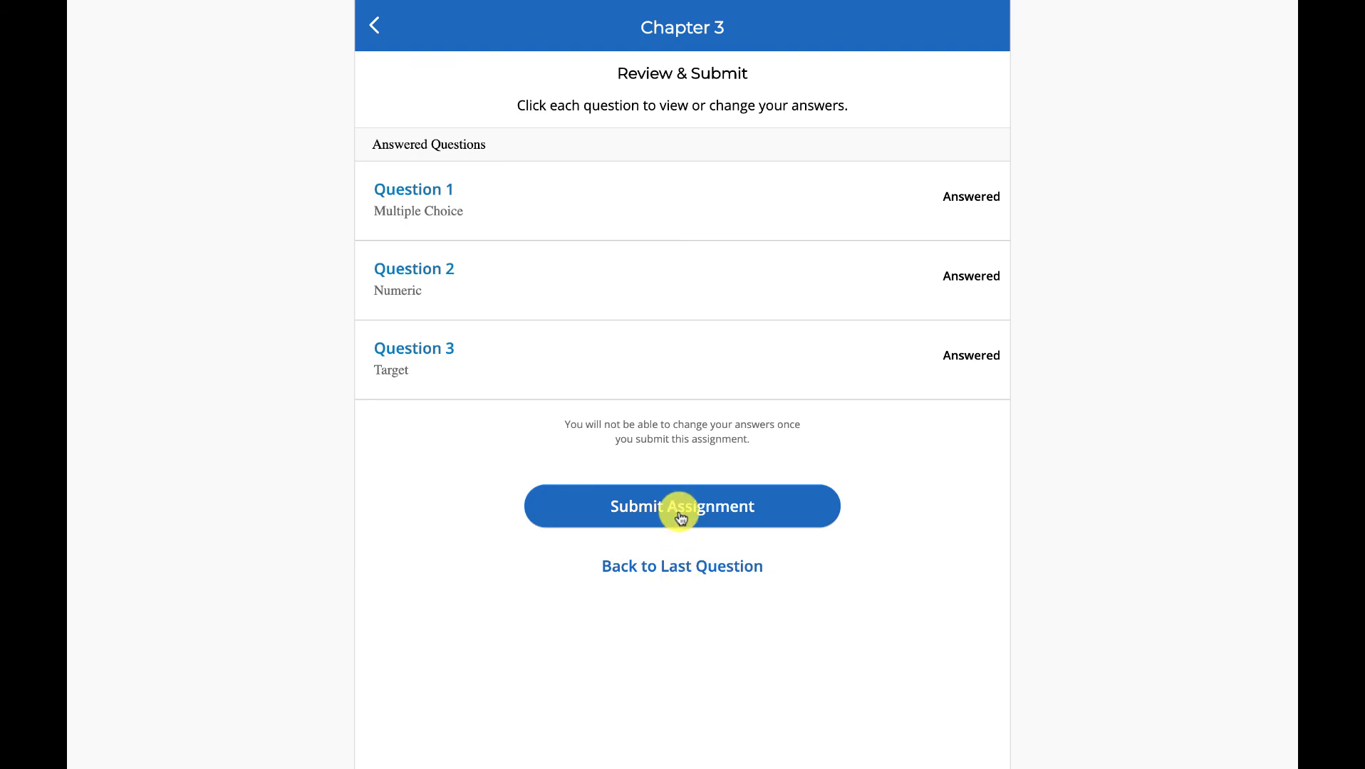